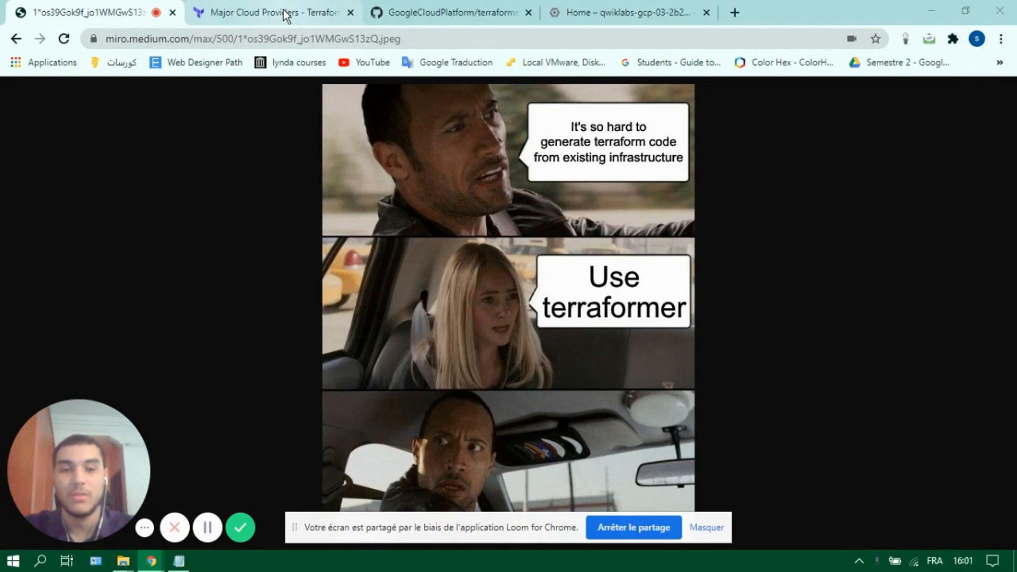
- Switch to the Terraform Major Cloud Providers documentation and scroll through its provider list
click(272, 12)
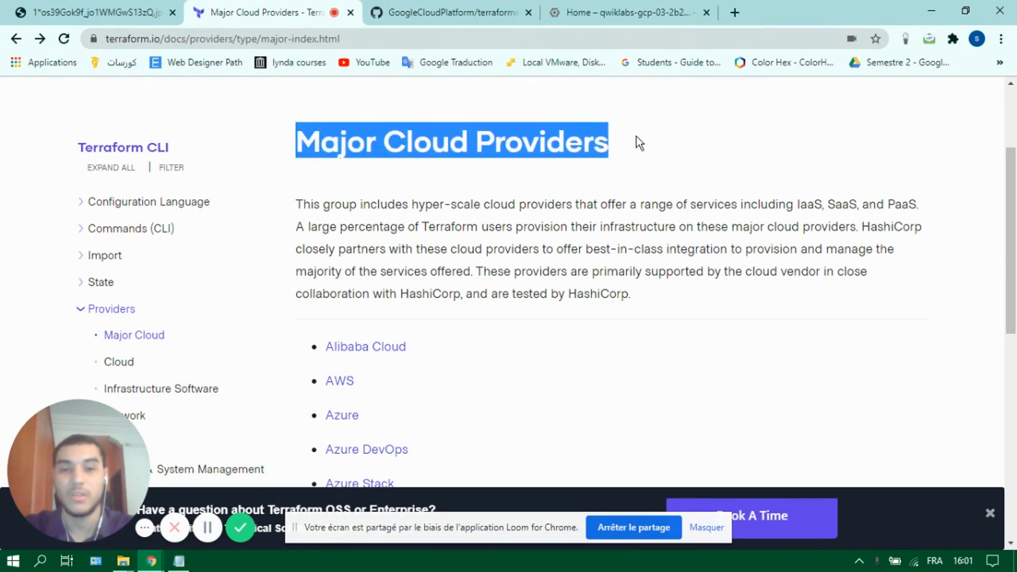
scroll(down, 3)
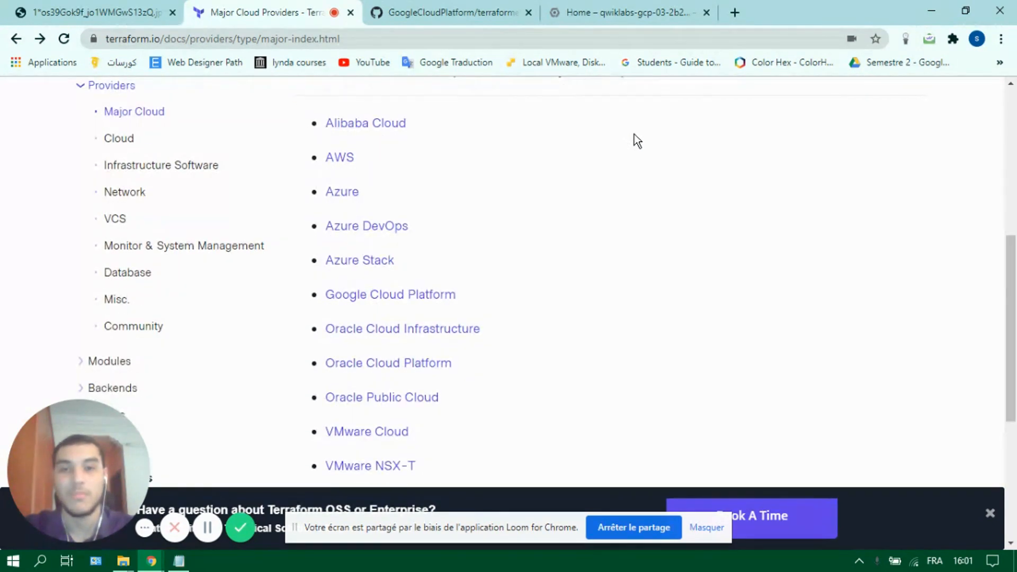
scroll(down, 3)
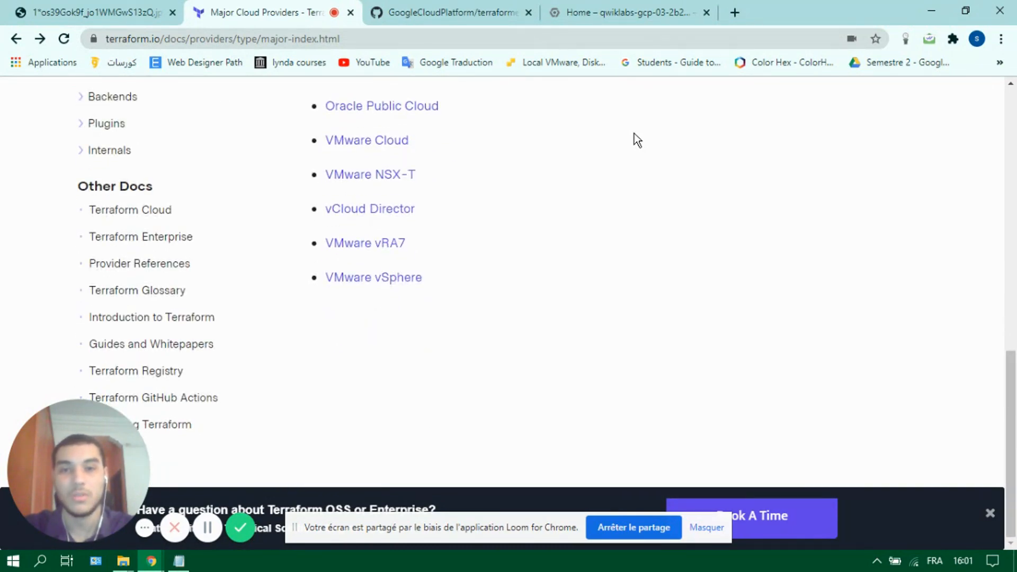
- Show the 'Home – qwiklabs' Cloud Console dashboard with its Cloud Shell introduction panel
click(626, 12)
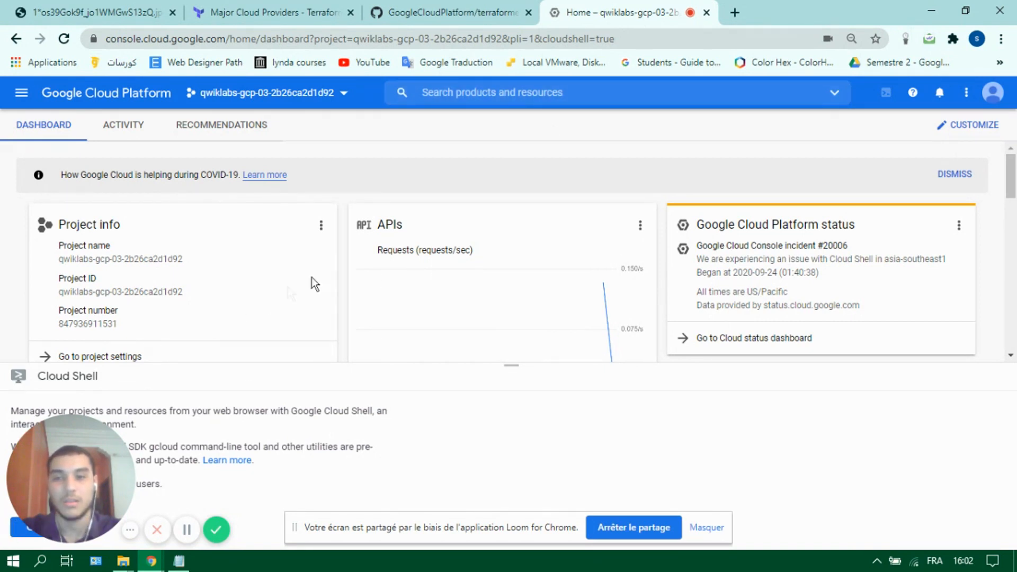
mouse_move(596, 142)
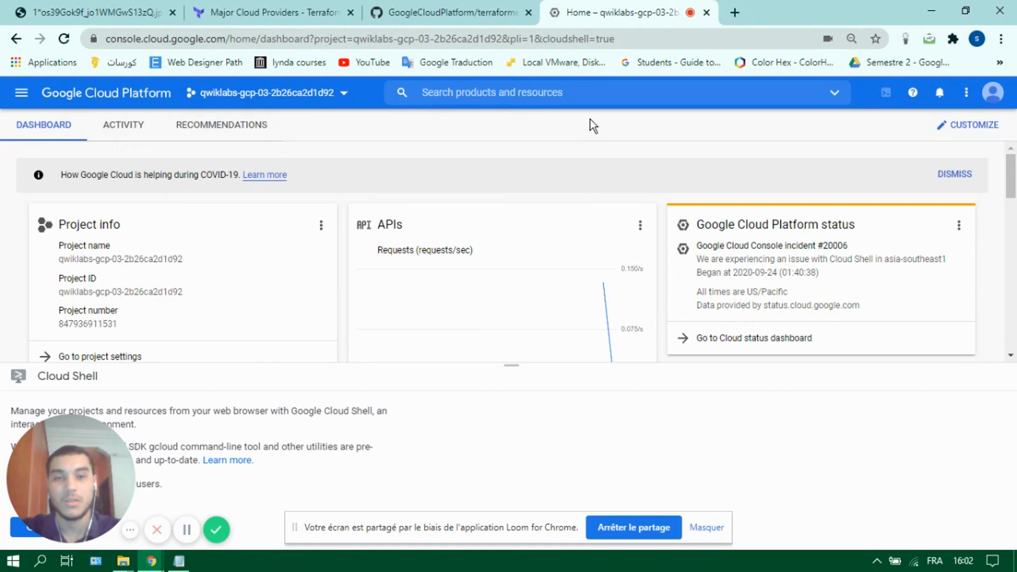
mouse_move(5, 488)
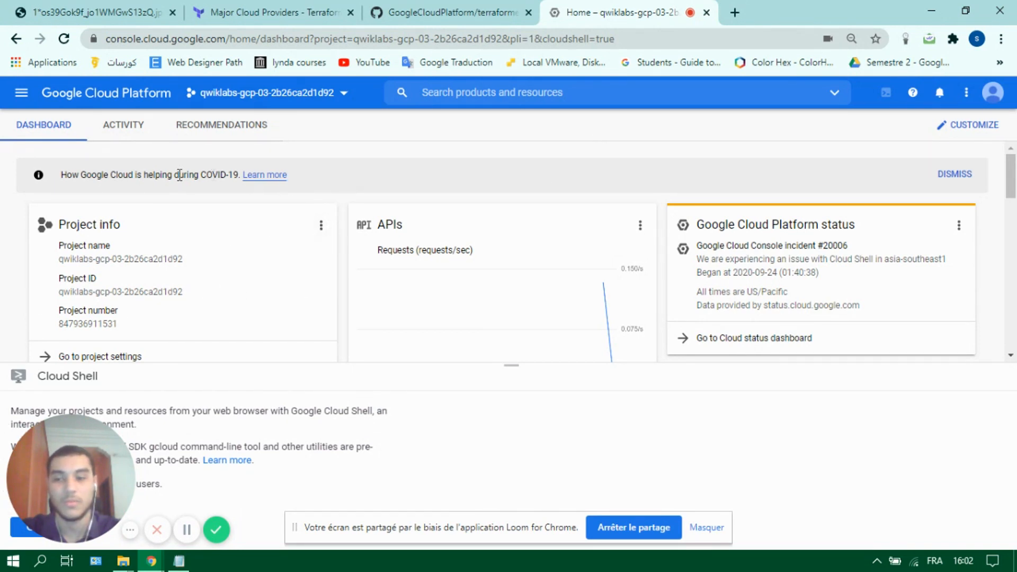
mouse_move(6, 523)
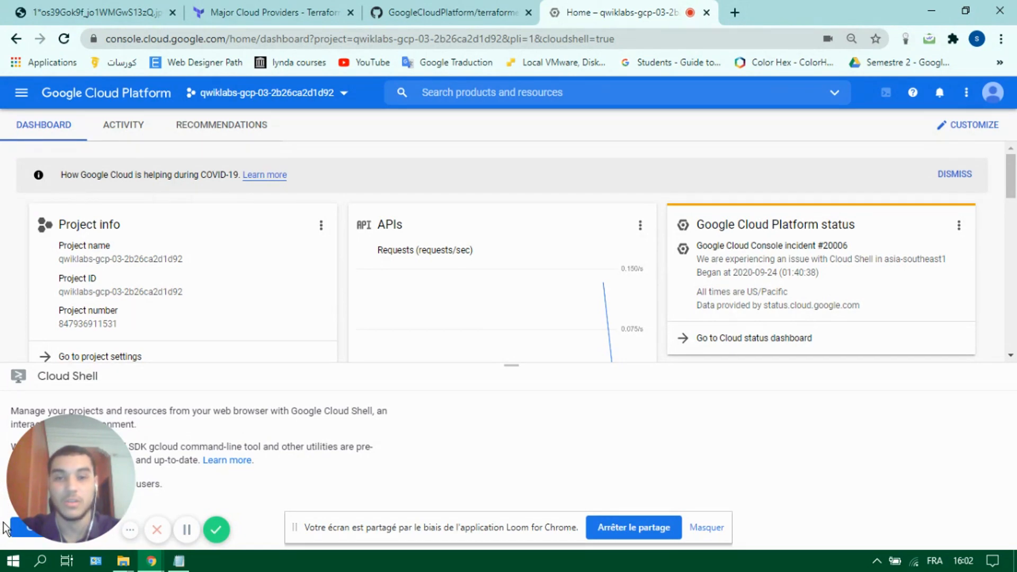
scroll(down, 3)
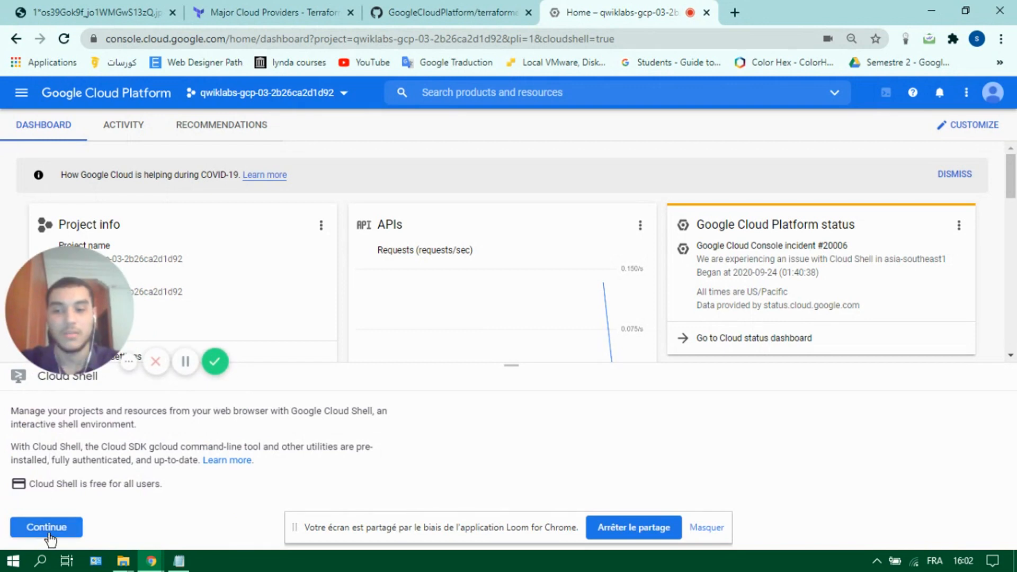
- Start the Cloud Shell session and drag the divider up to enlarge the terminal
click(46, 527)
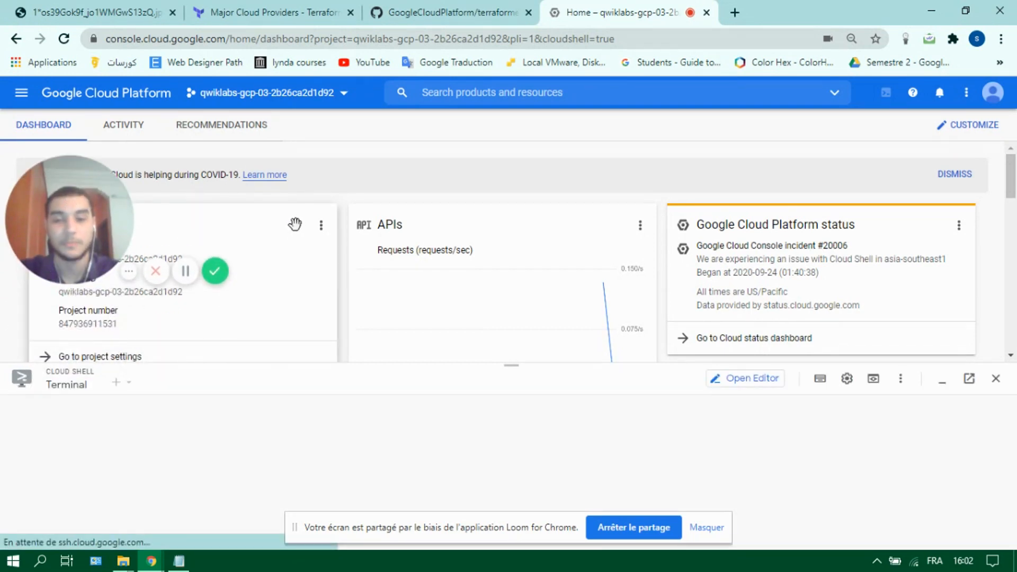
click(115, 383)
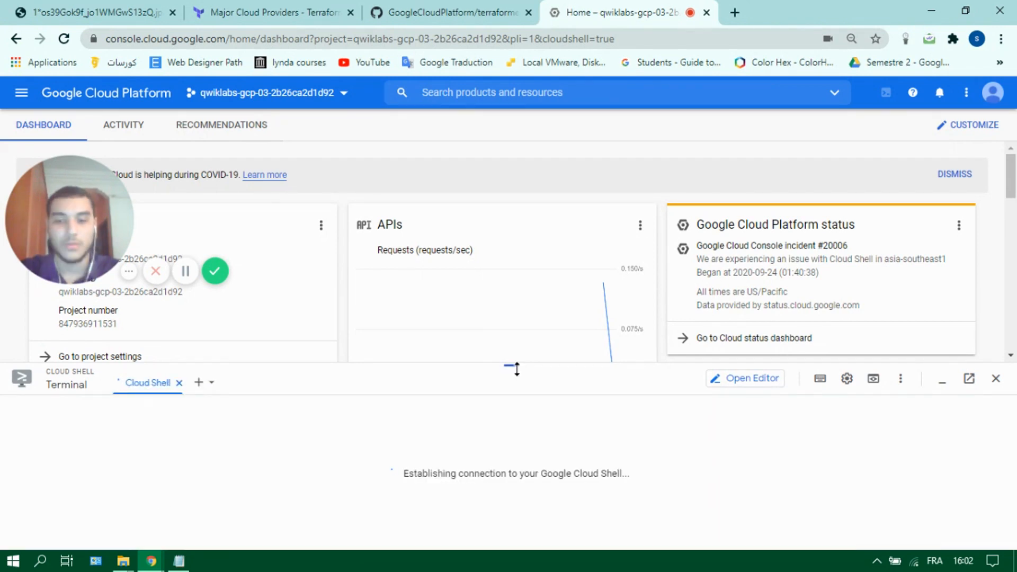
drag(516, 370, 516, 292)
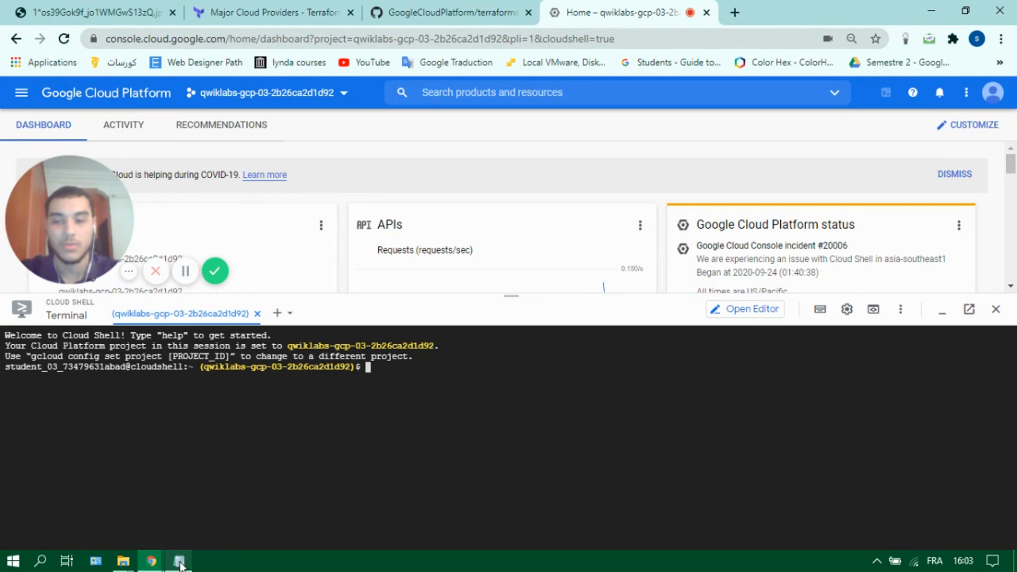
- Paste and run the export PROVIDER=google and curl terraformer download commands from Notepad
click(179, 561)
text(export PROVIDER=google)
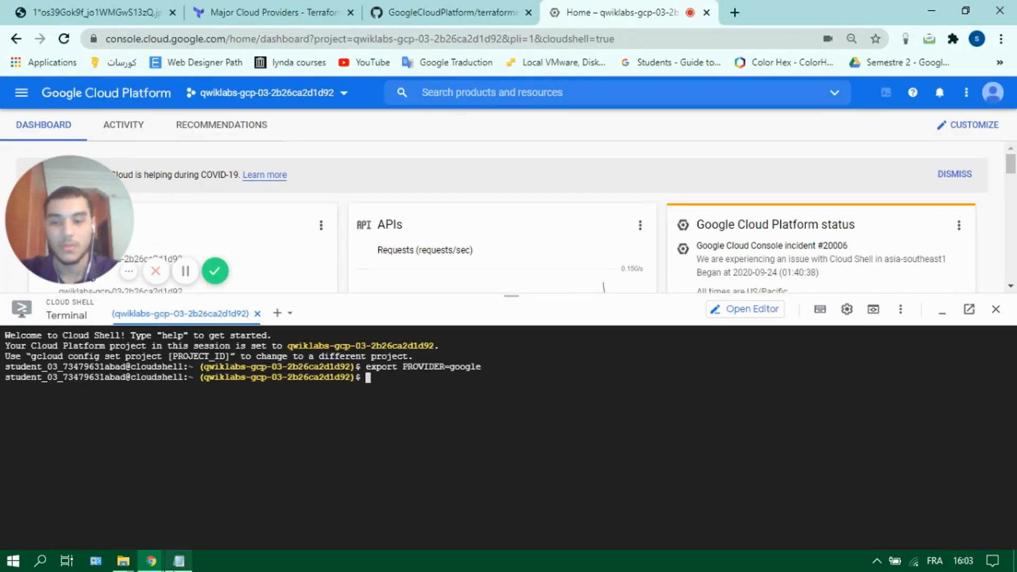
click(178, 561)
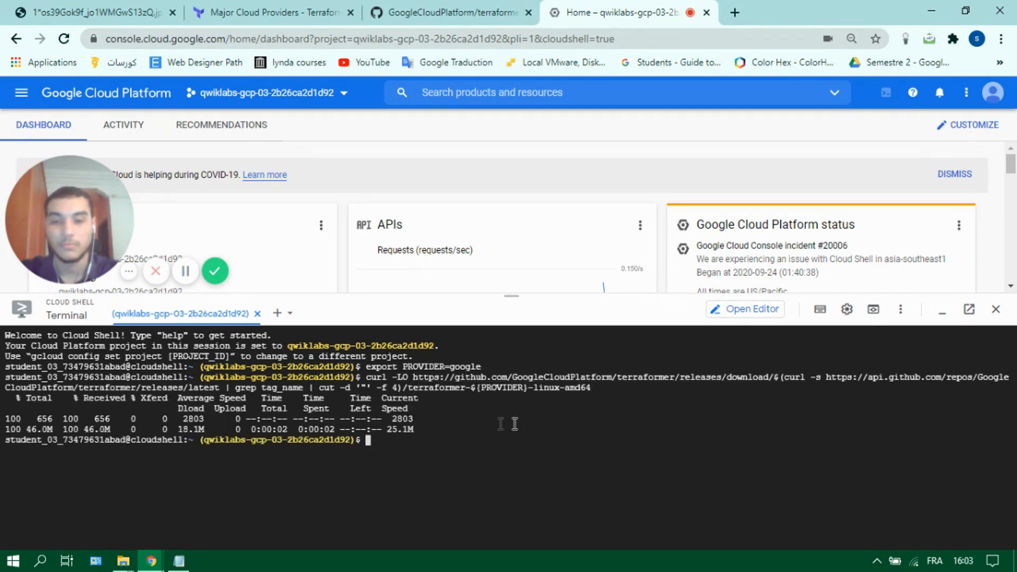
click(178, 561)
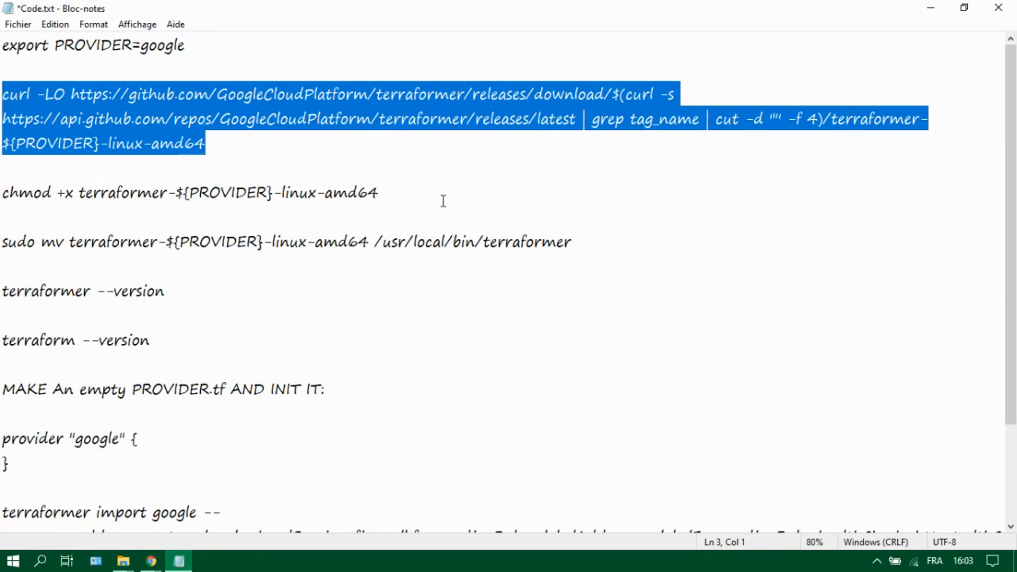
- Make terraformer-google-linux-amd64 executable and move it to /usr/local/bin/terraformer
click(150, 561)
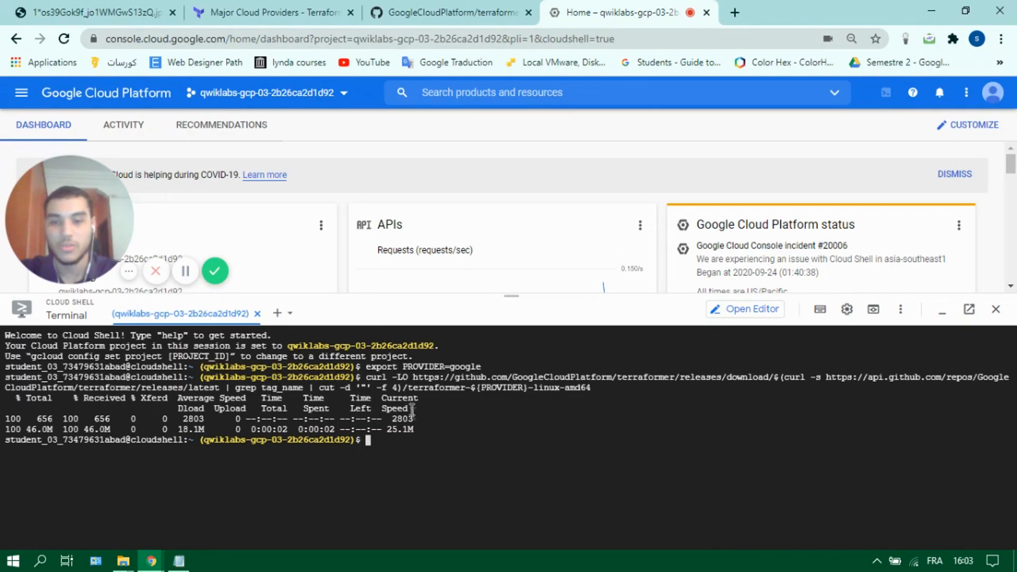
text(chmod +x terraformer-${PROVIDER}-linux-amd64)
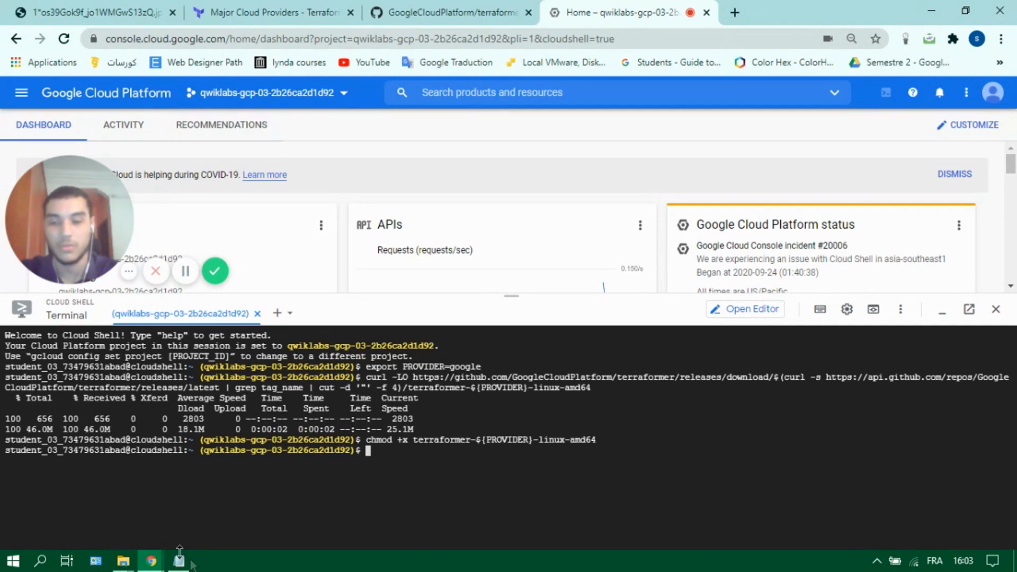
click(179, 560)
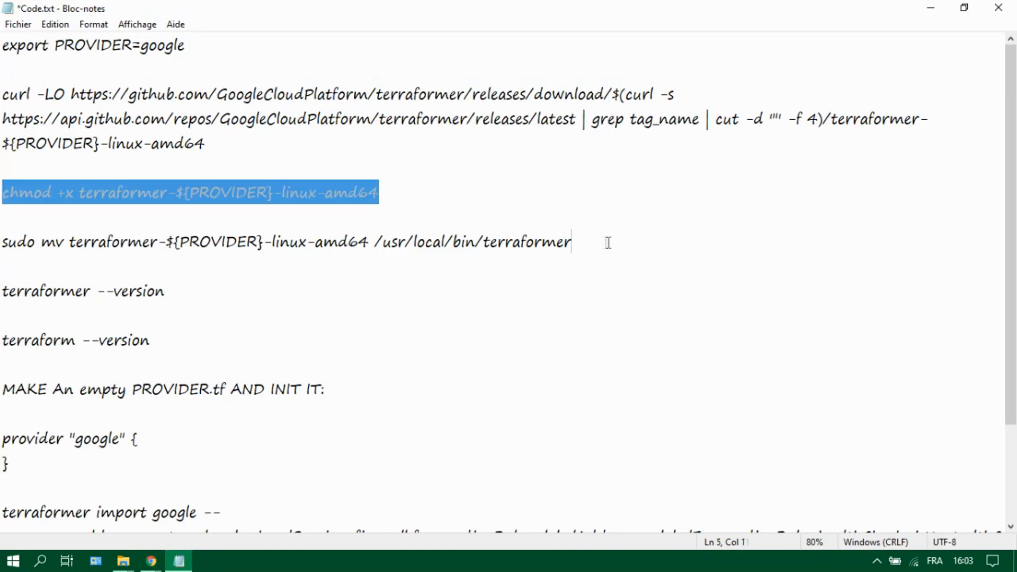
click(151, 560)
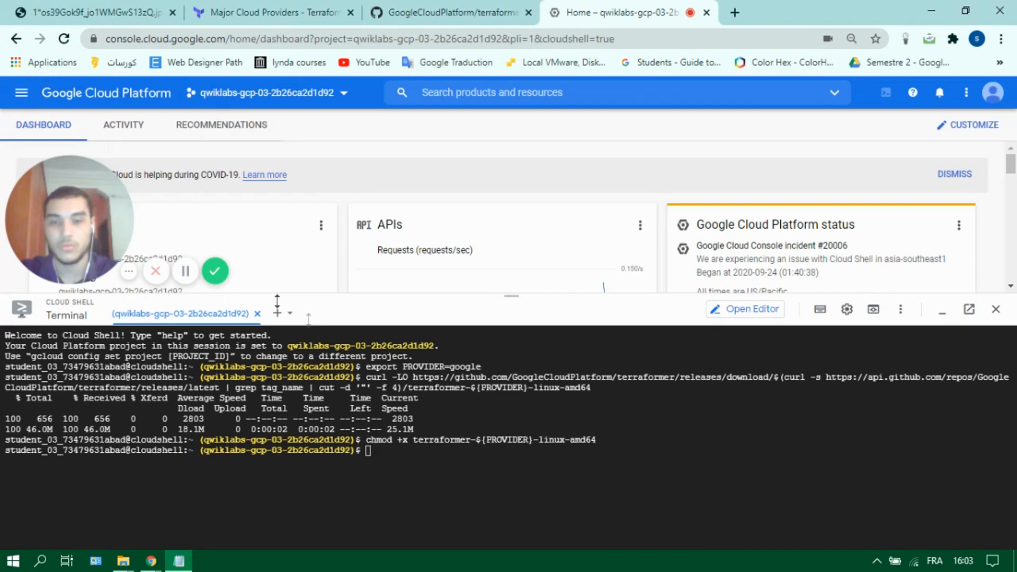
text(sudo mv terraformer-${PROVIDER}-linux-amd64 /usr/local/bin/terraformer)
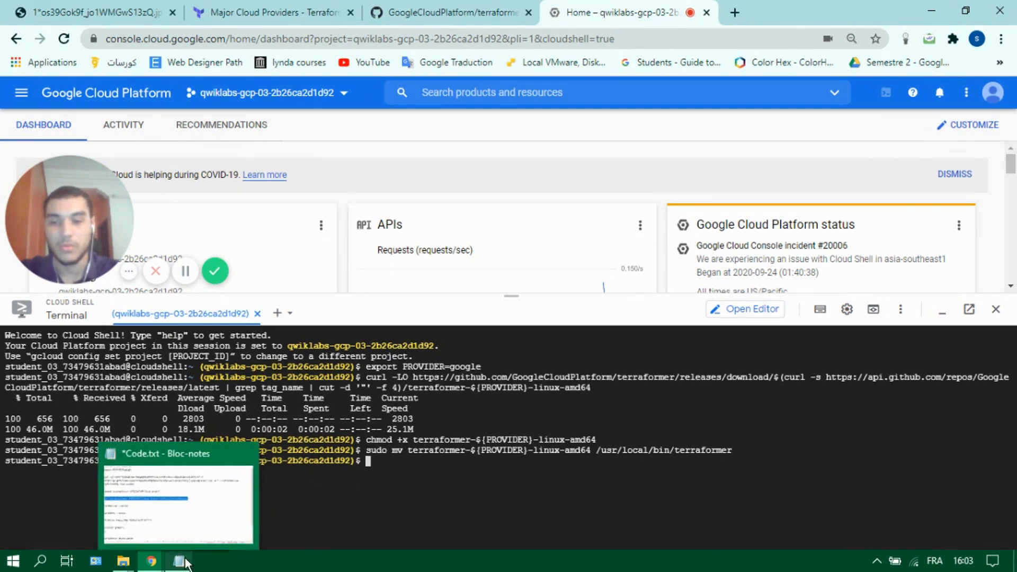
- Run terraform --version, which reports Terraform v0.12.24
click(181, 560)
text(terraformer --version)
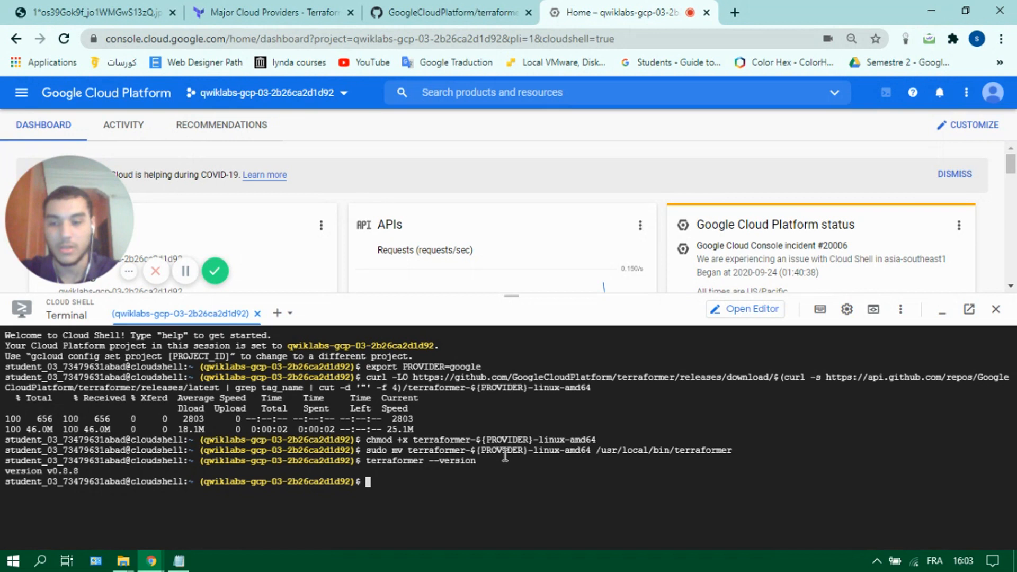
drag(0, 471, 79, 471)
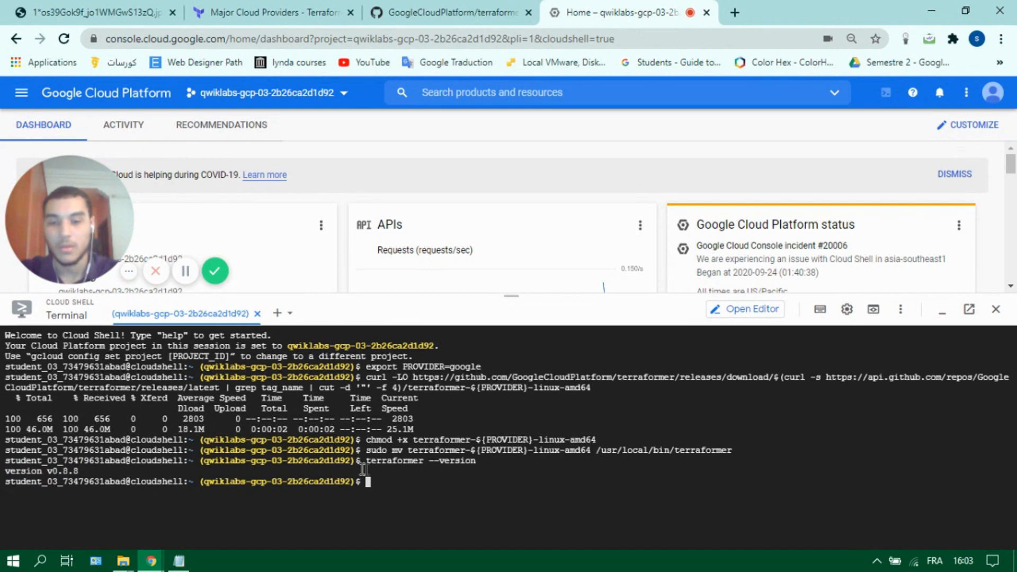
mouse_move(326, 490)
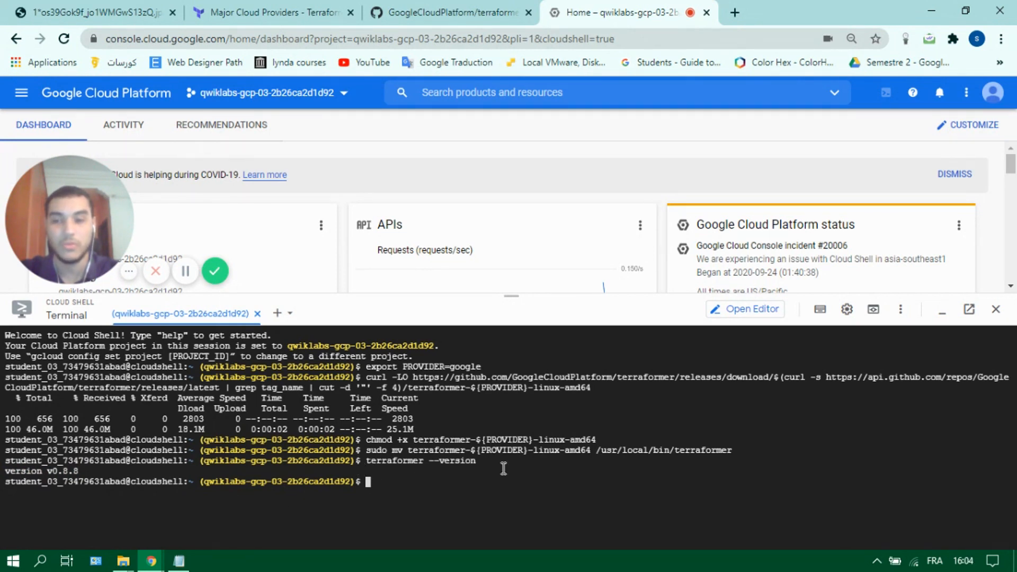
mouse_move(451, 479)
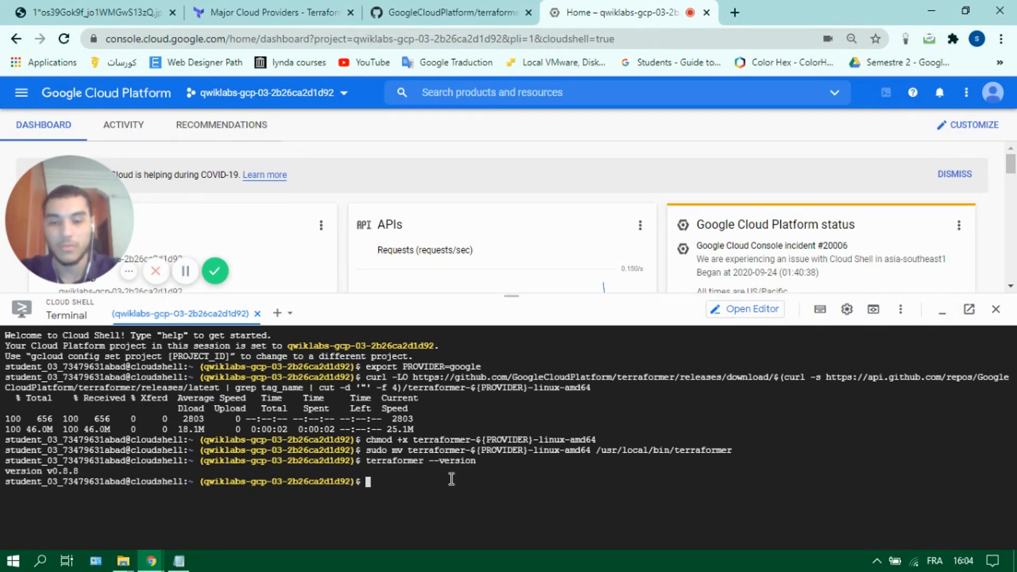
text(terra)
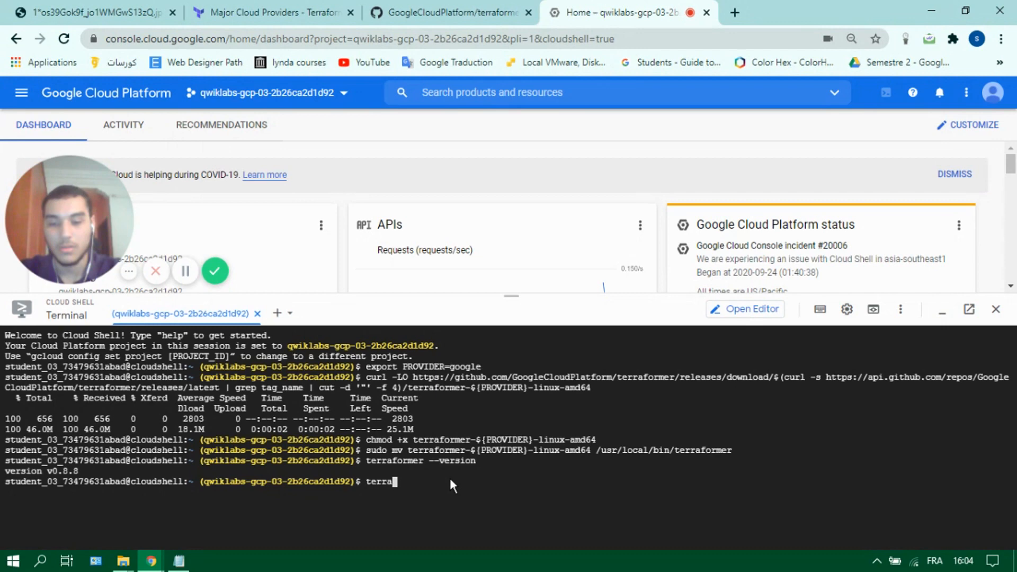
text(form --version)
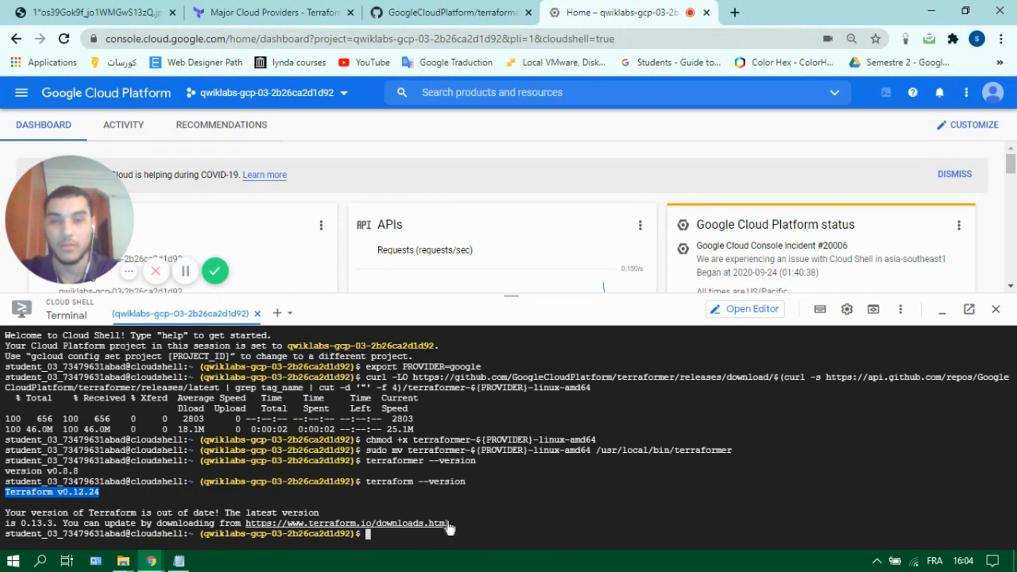
mouse_move(488, 511)
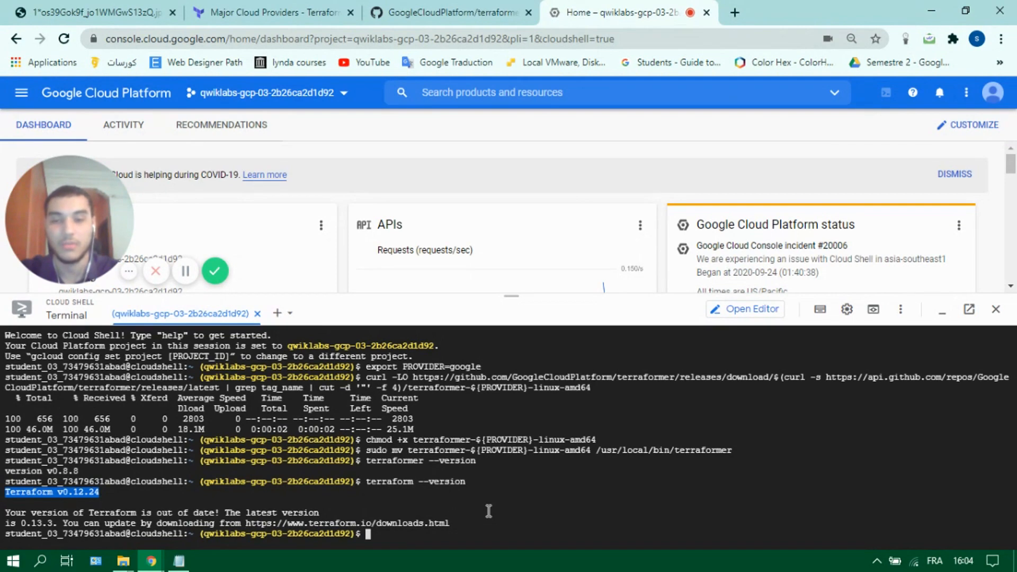
mouse_move(382, 529)
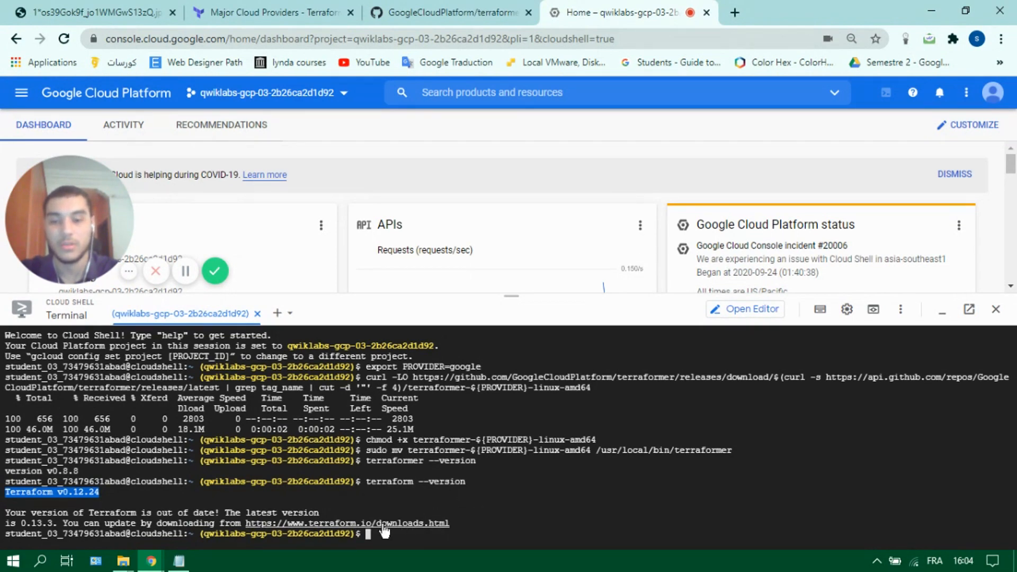
mouse_move(493, 471)
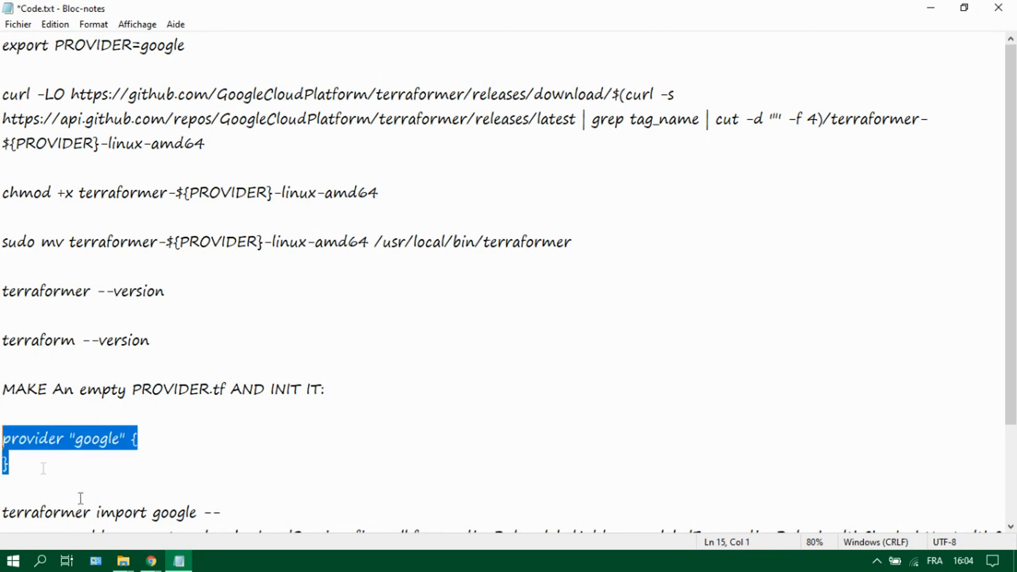
- Run touch start.tf in the Cloud Shell terminal
click(150, 560)
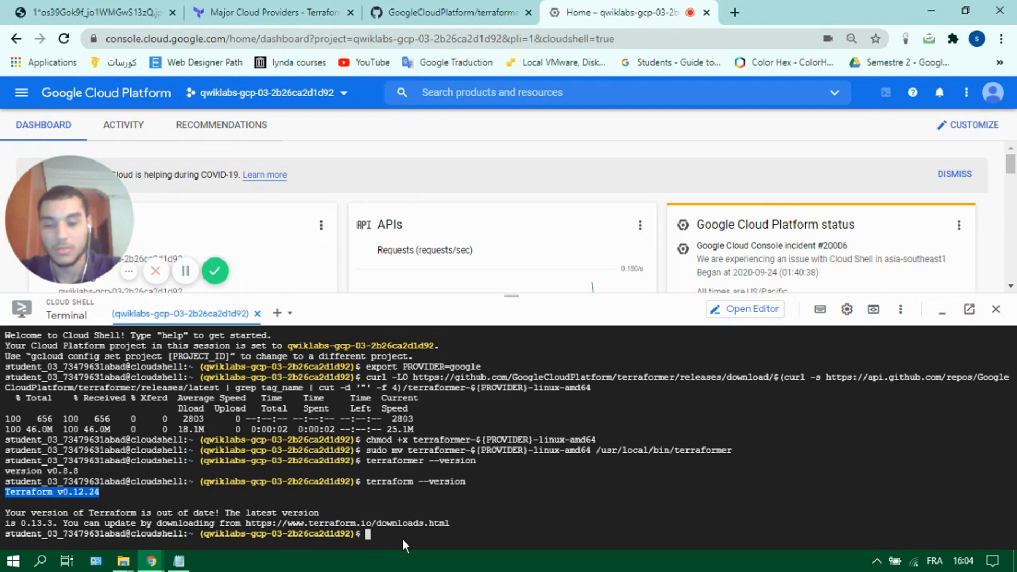
text(touch start.)
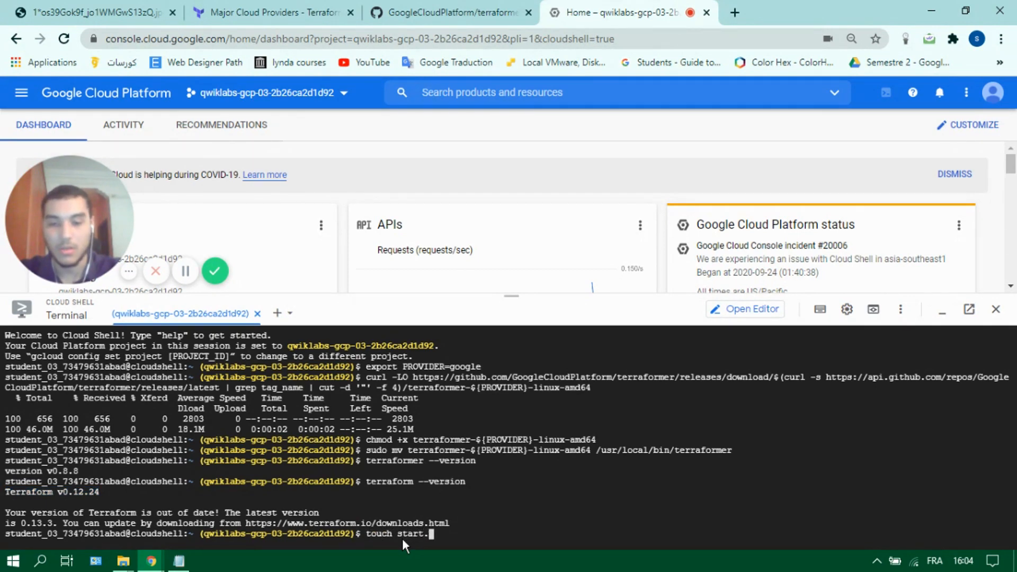
text(tf)
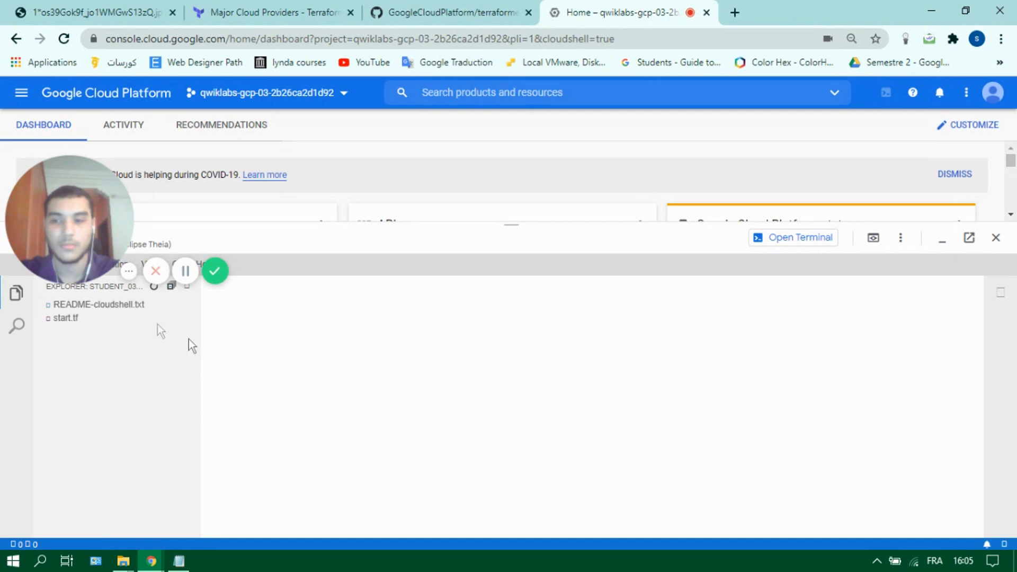
- Write provider "google" { } into start.tf, then run terraform init in the terminal
click(65, 318)
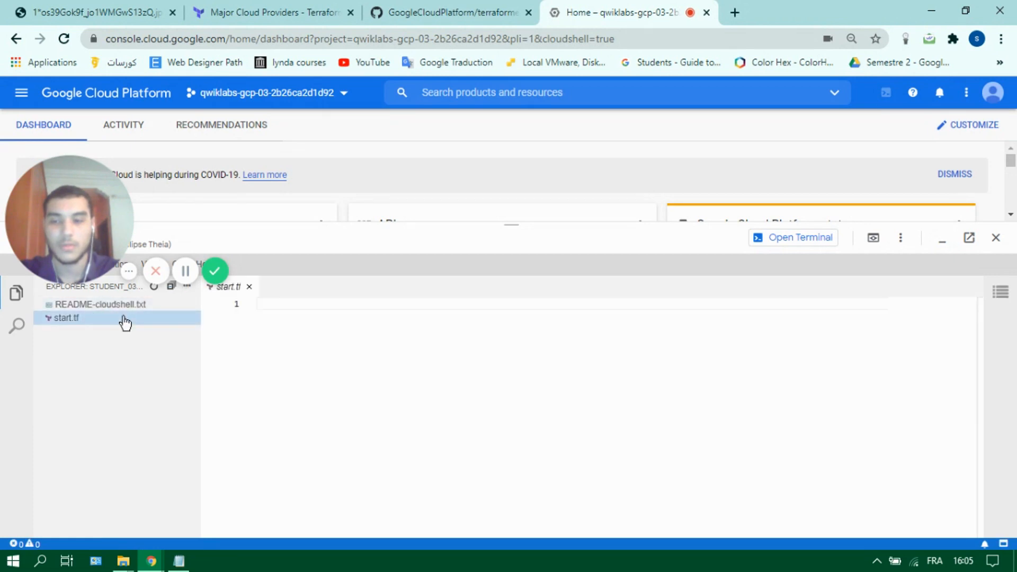
click(321, 331)
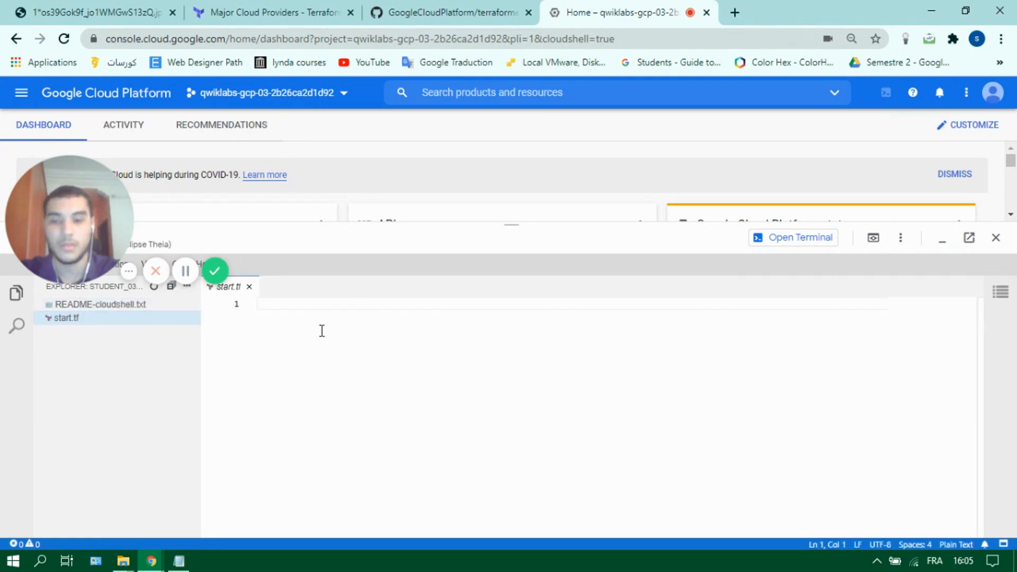
text(provider "google" {)
text(})
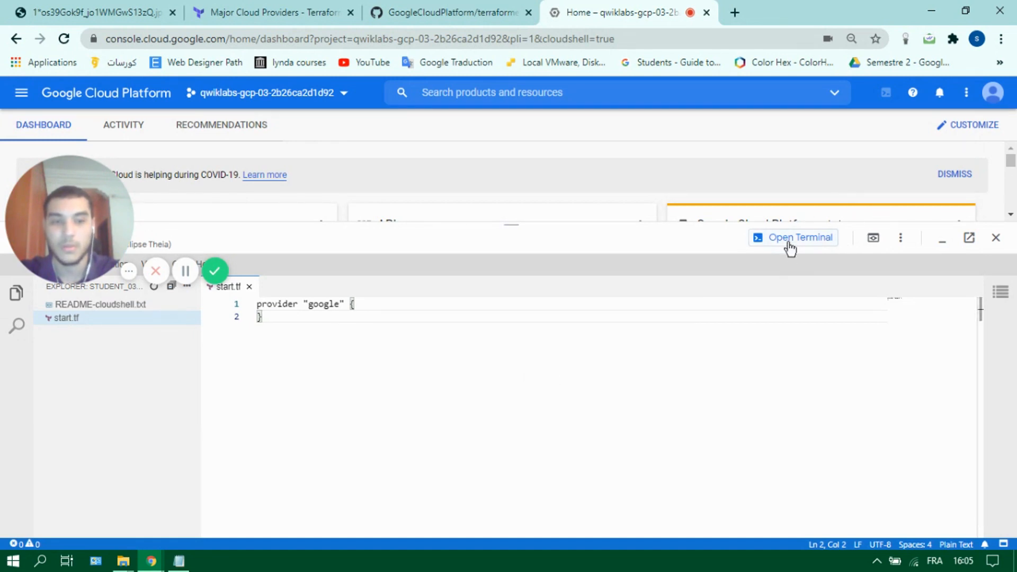
click(800, 237)
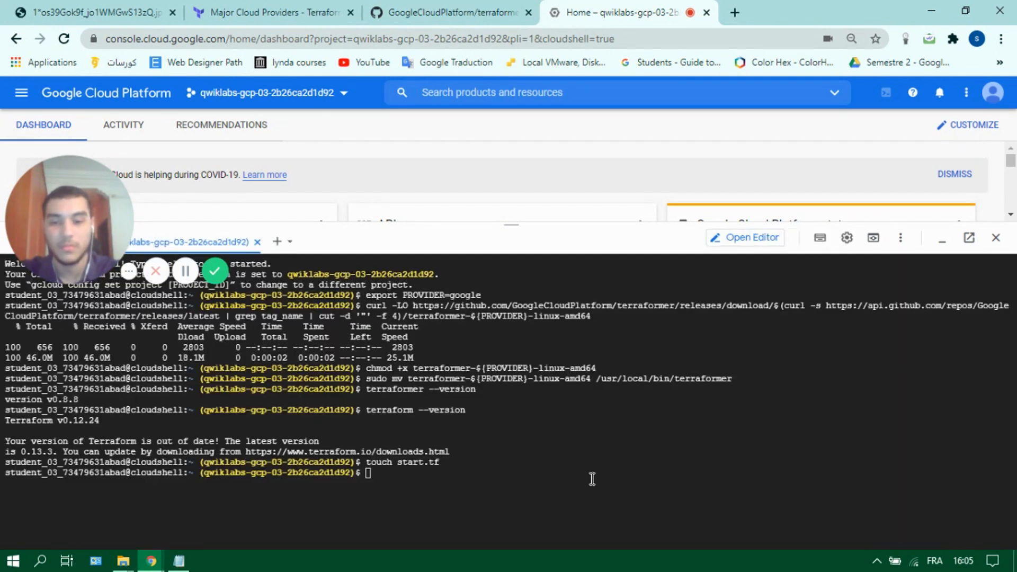
text(terraform)
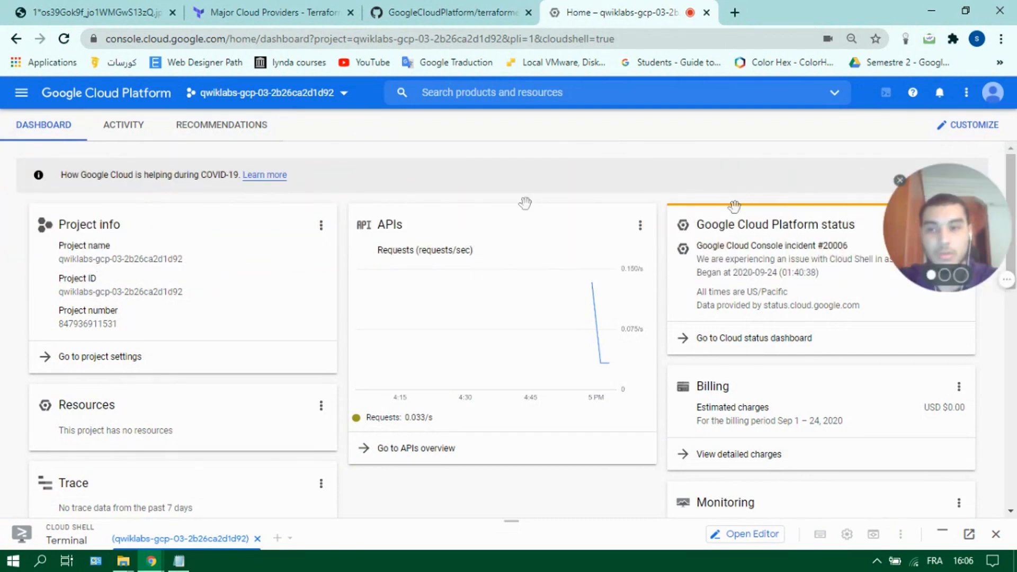
- Go to Networking > VPC network and open Create VPC network
click(21, 93)
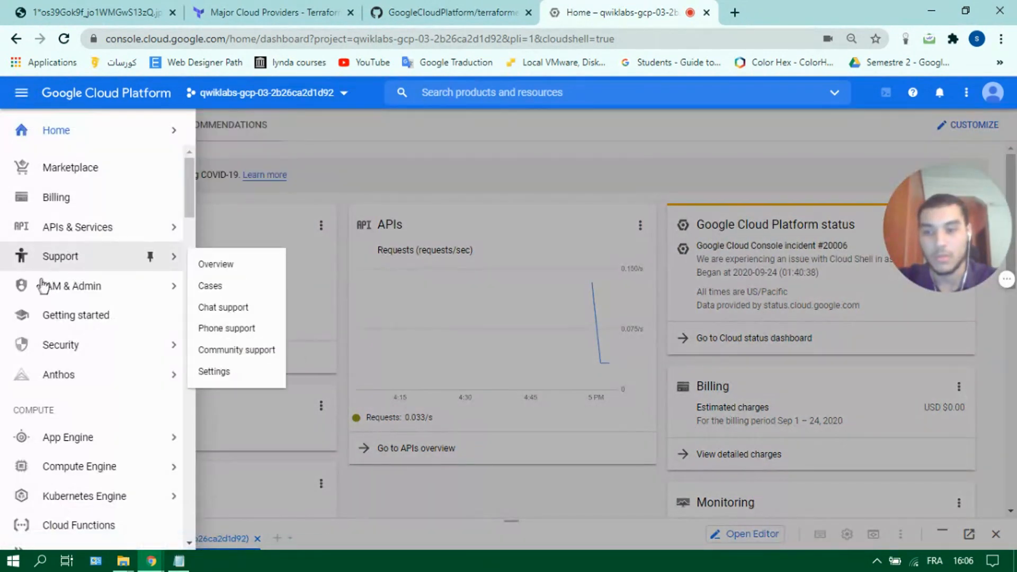
scroll(down, 3)
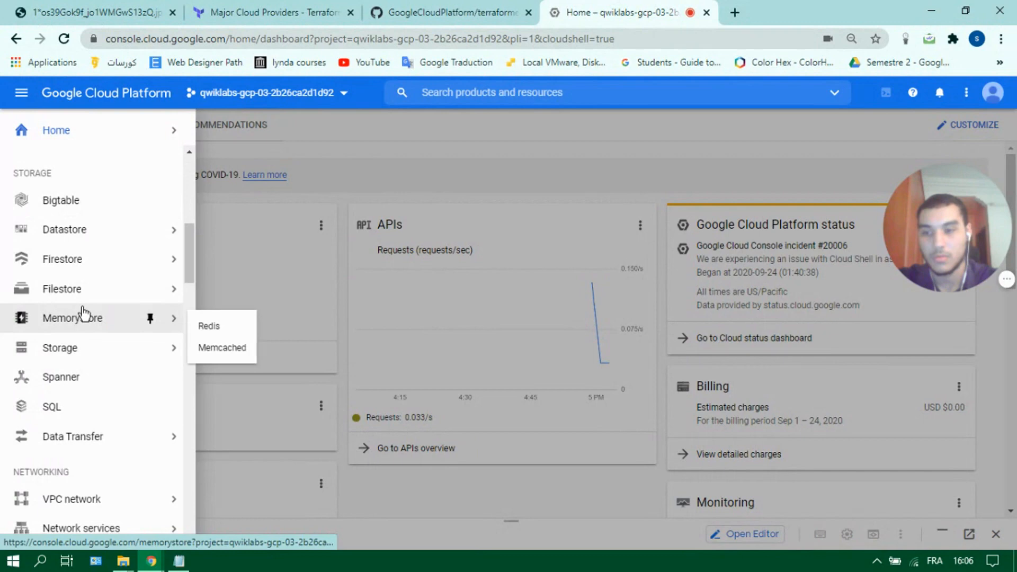
mouse_move(72, 499)
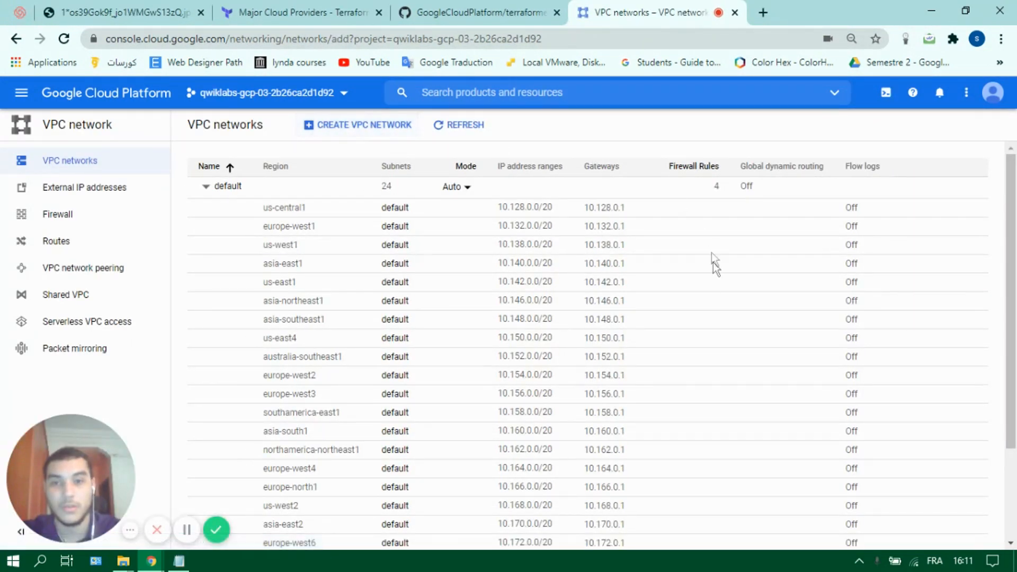
click(364, 124)
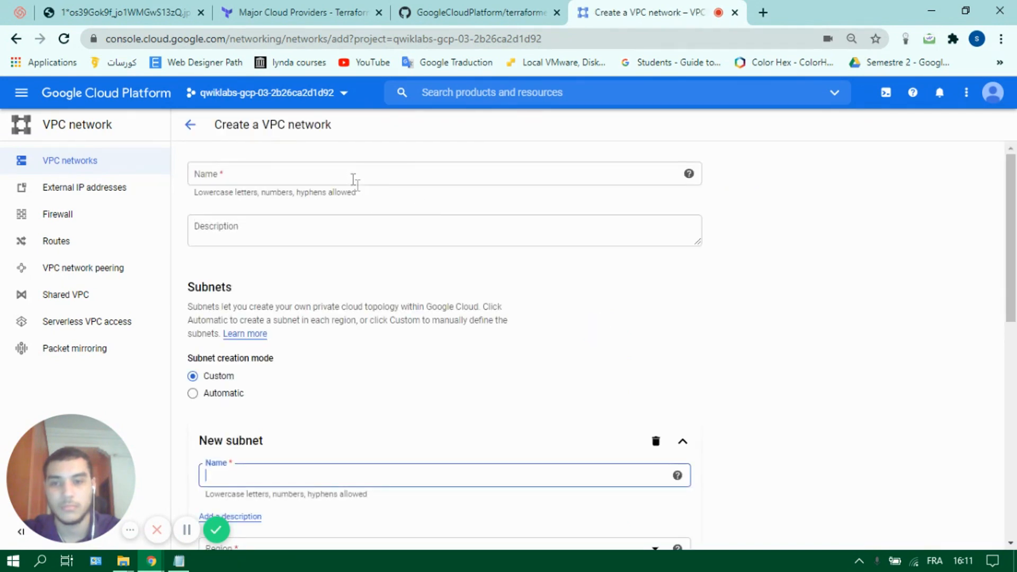
- Create vpc-terraformer with subnet subnet-terraformer in us-central1, range 10.0.0.0/24
text(vp)
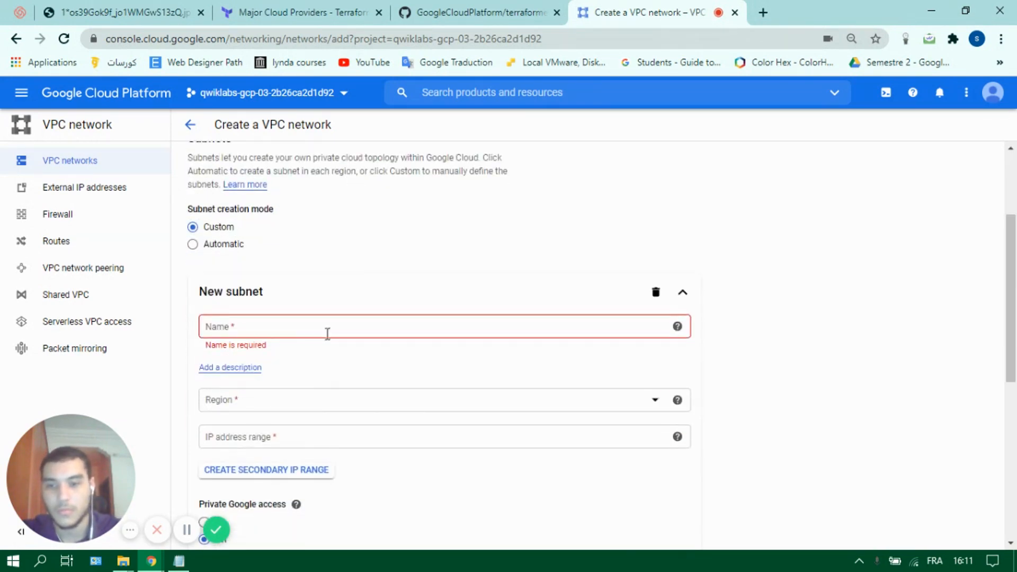
click(445, 327)
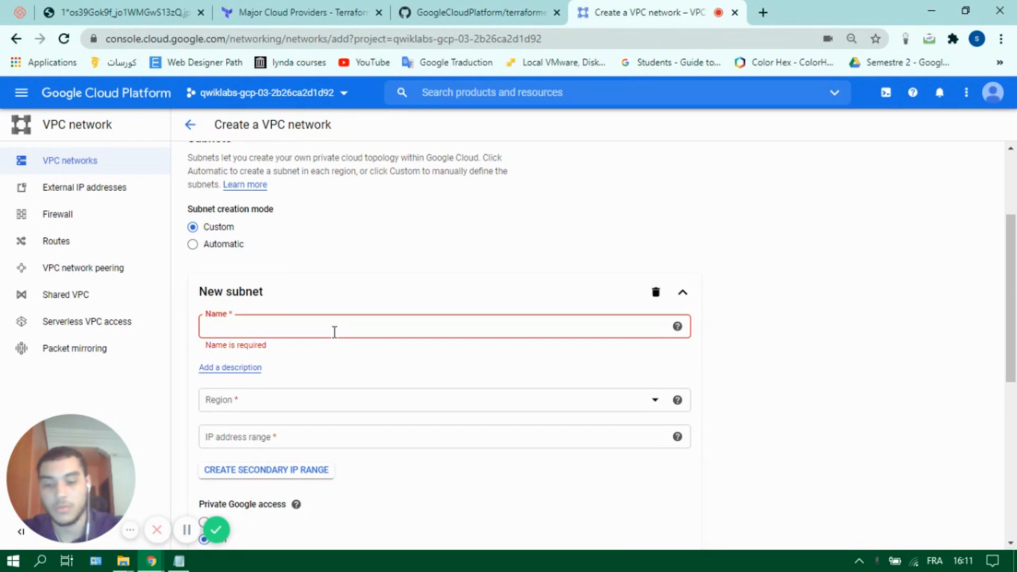
text(subnet)
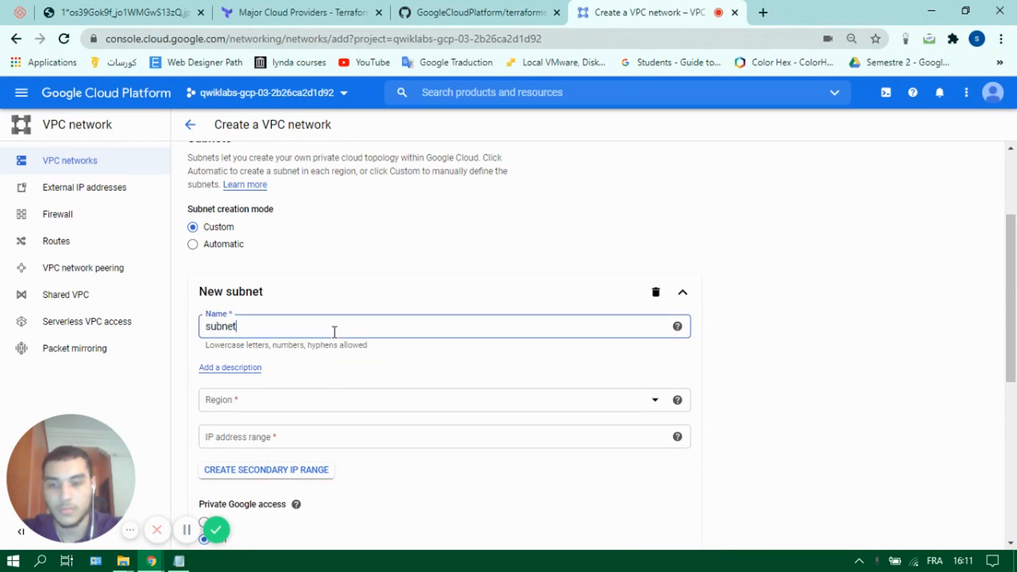
text(-terraf)
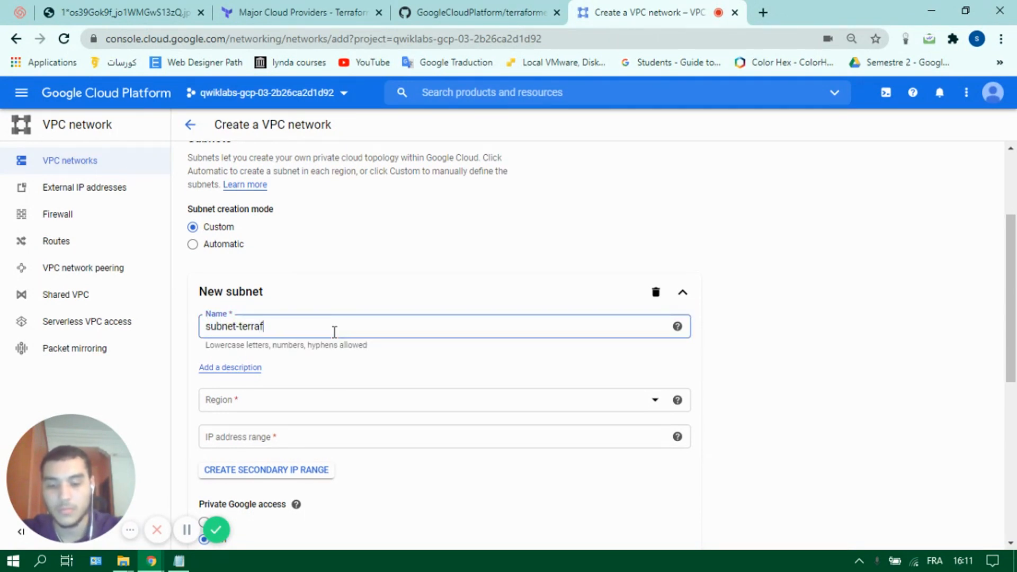
text(ormer)
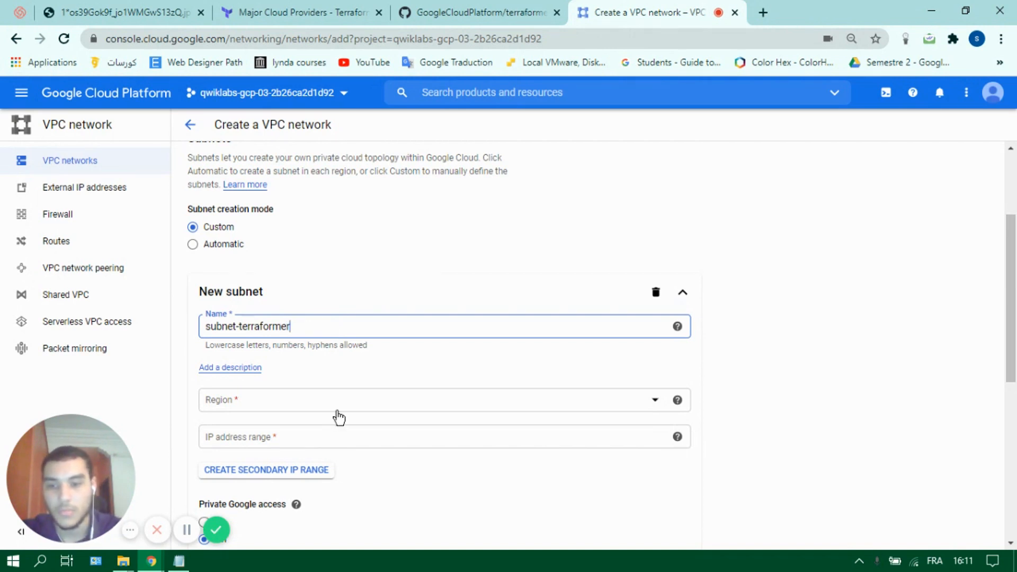
click(444, 399)
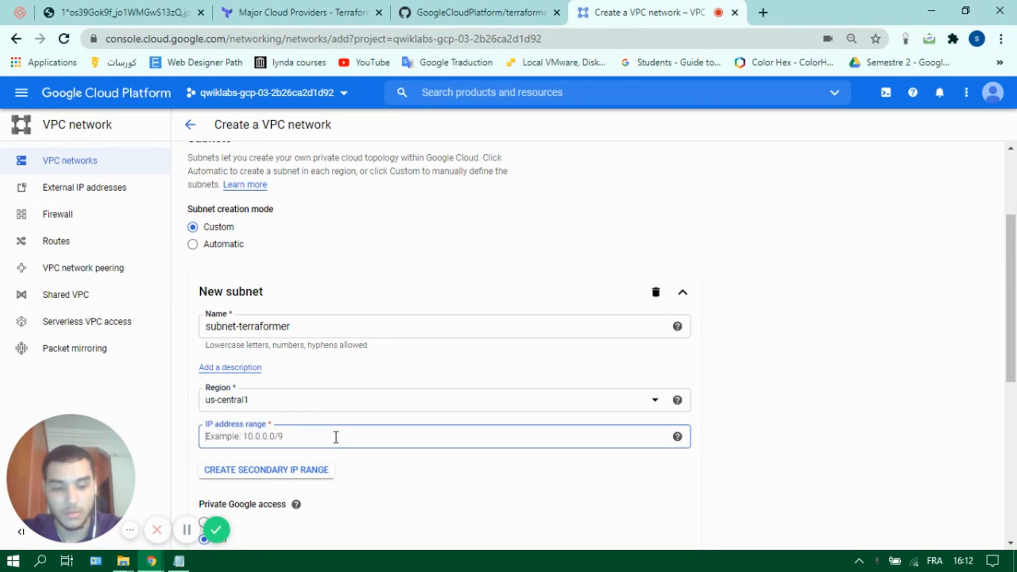
text(10.0.0.0/24)
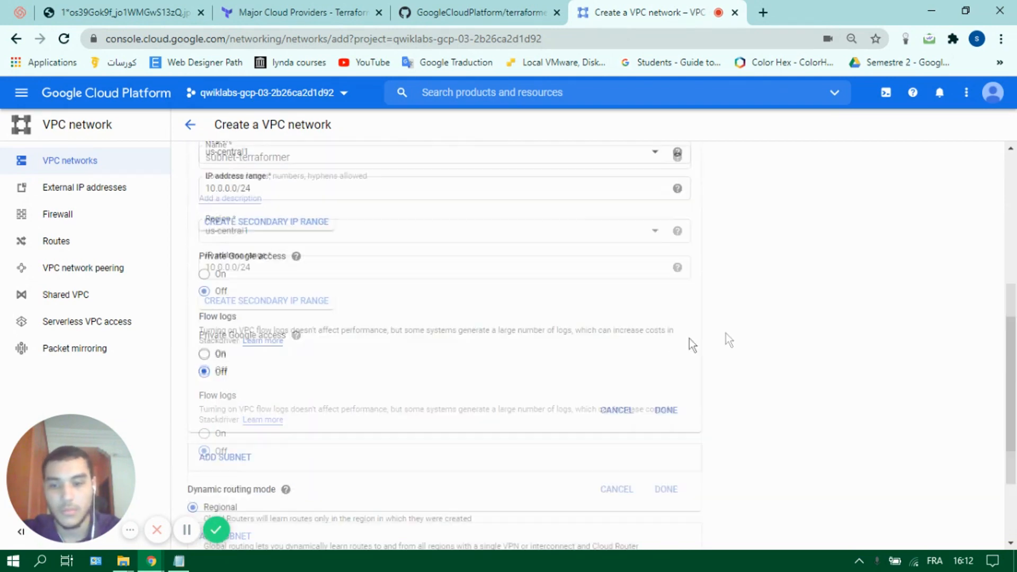
click(256, 477)
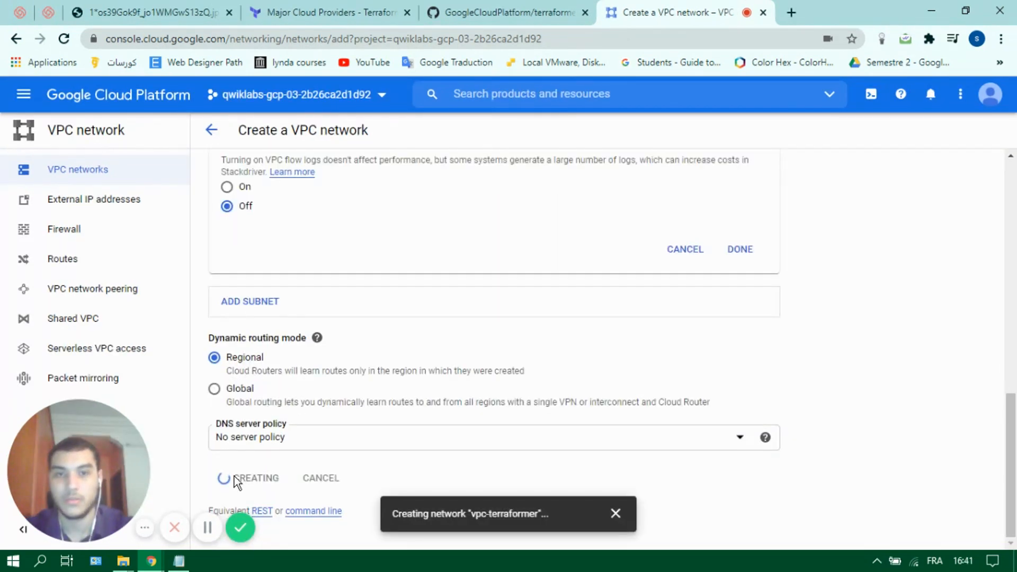
mouse_move(617, 428)
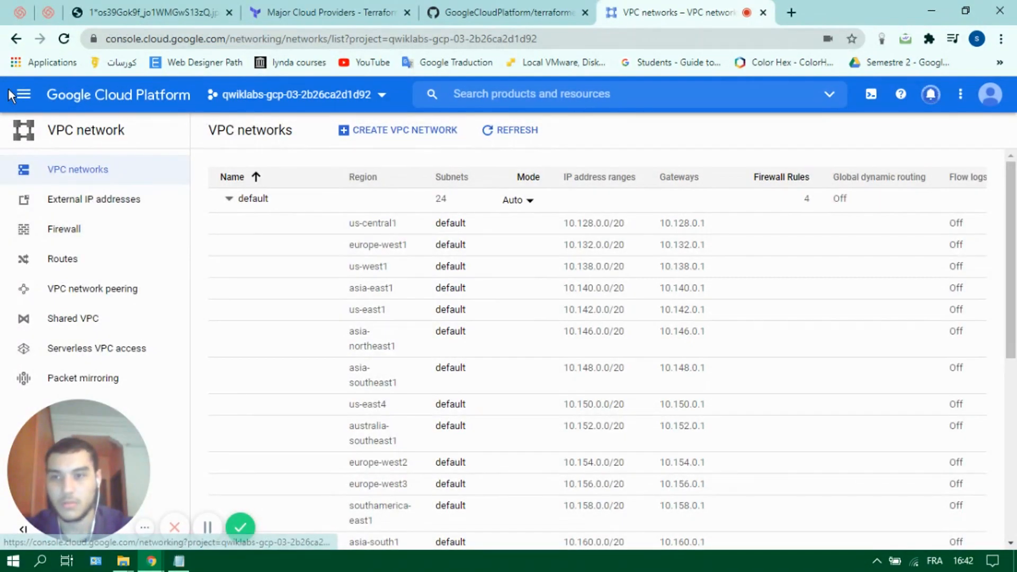
- Go to Compute Engine VM instances and open the New VM instance form
click(23, 95)
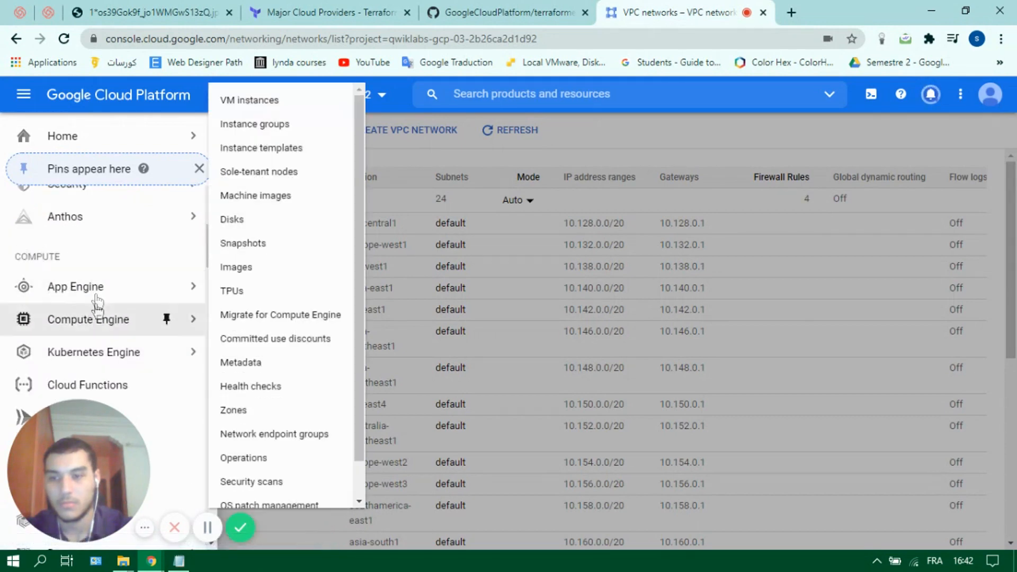
click(249, 100)
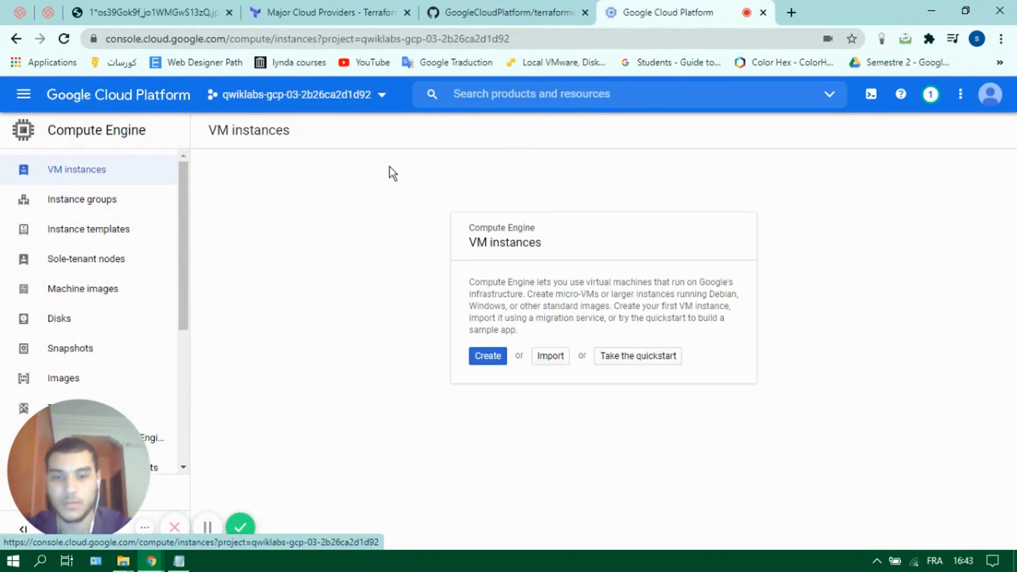
click(487, 356)
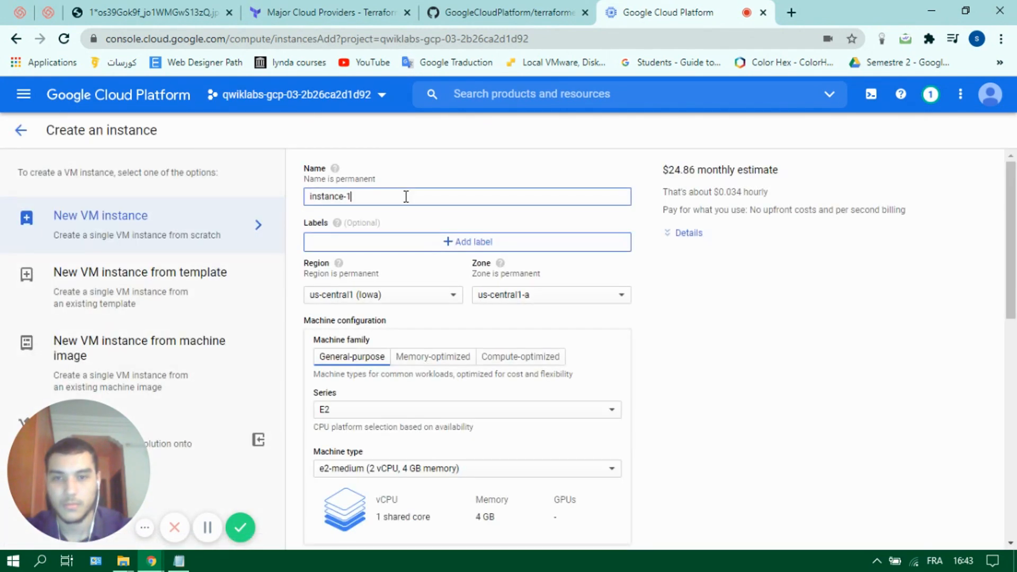
- Name the instance vm-terraformer and attach it to the vpc-terraformer network
text(vm-terraformer)
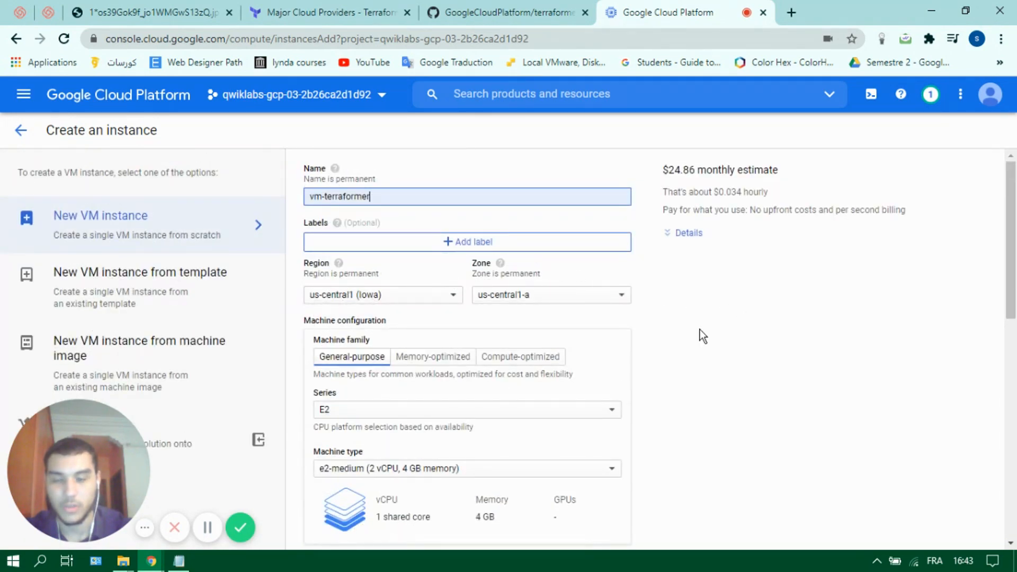
scroll(down, 3)
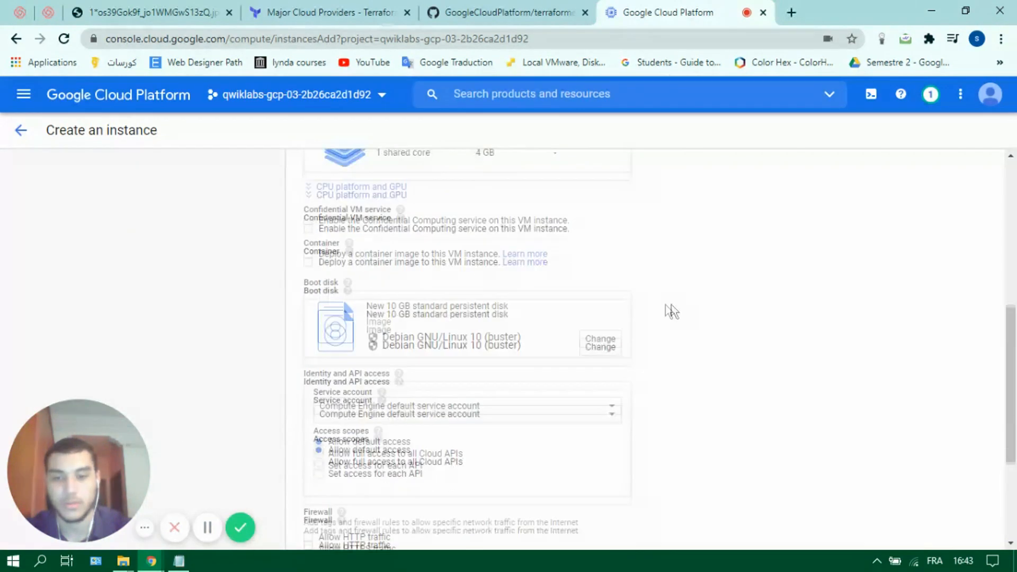
scroll(down, 3)
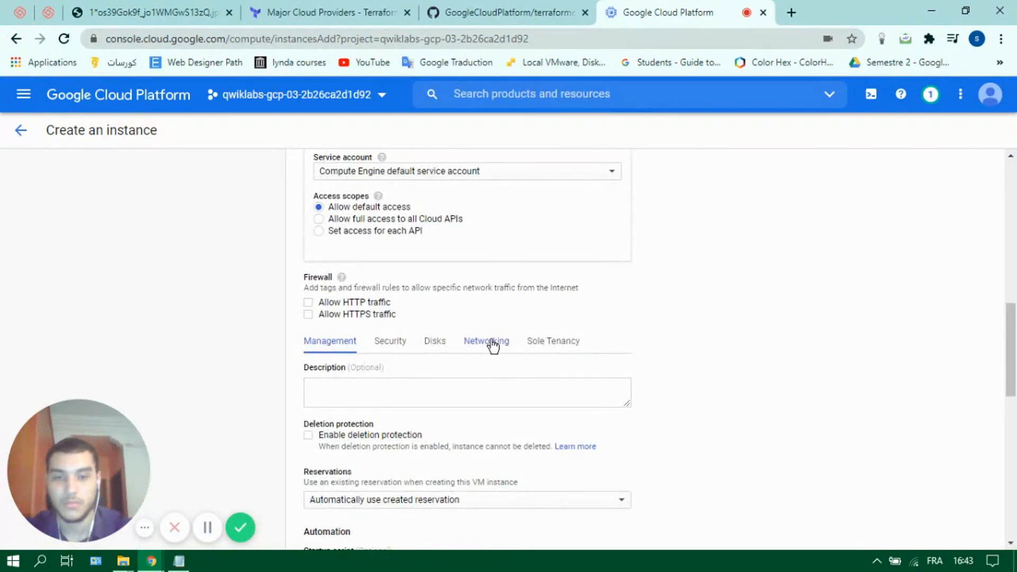
click(486, 340)
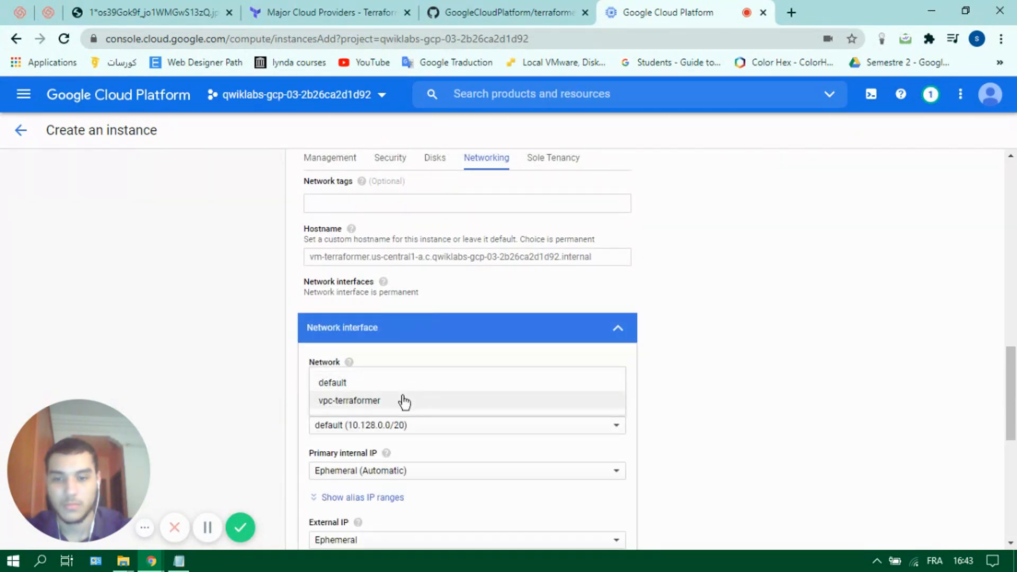
click(349, 401)
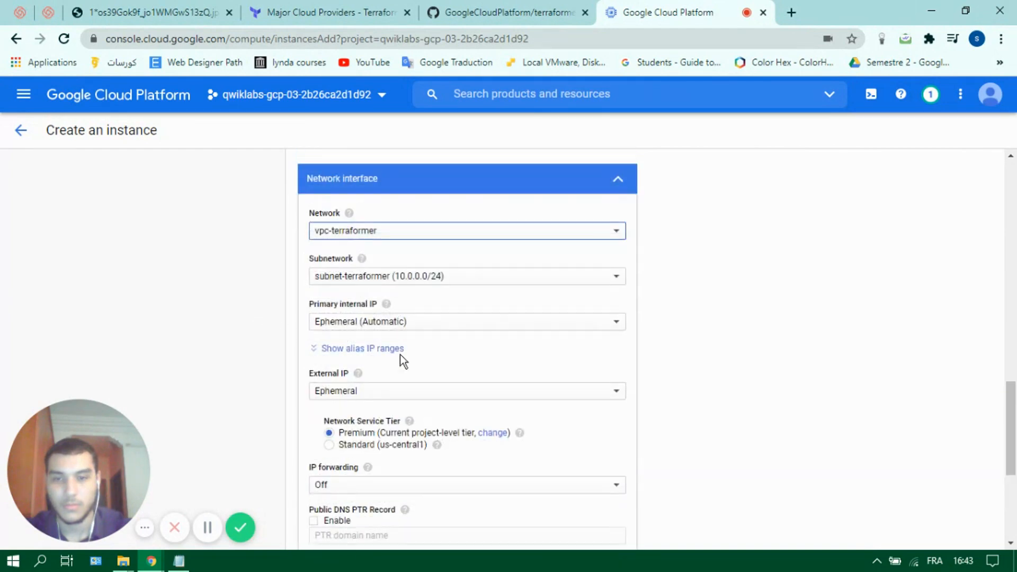
- Add the network tag terraformer and create the VM instance
scroll(down, 3)
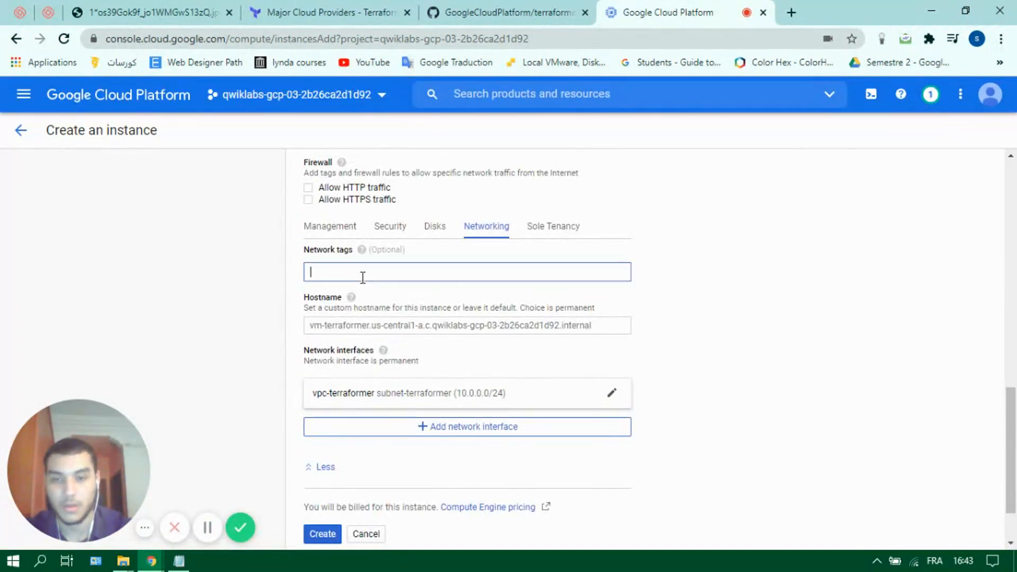
text(terrafor)
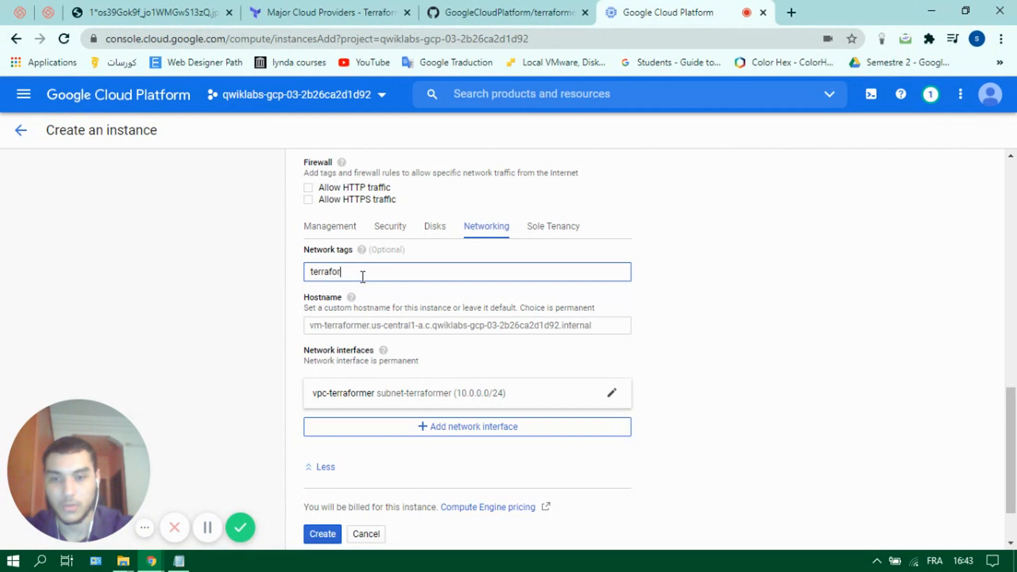
text(mer)
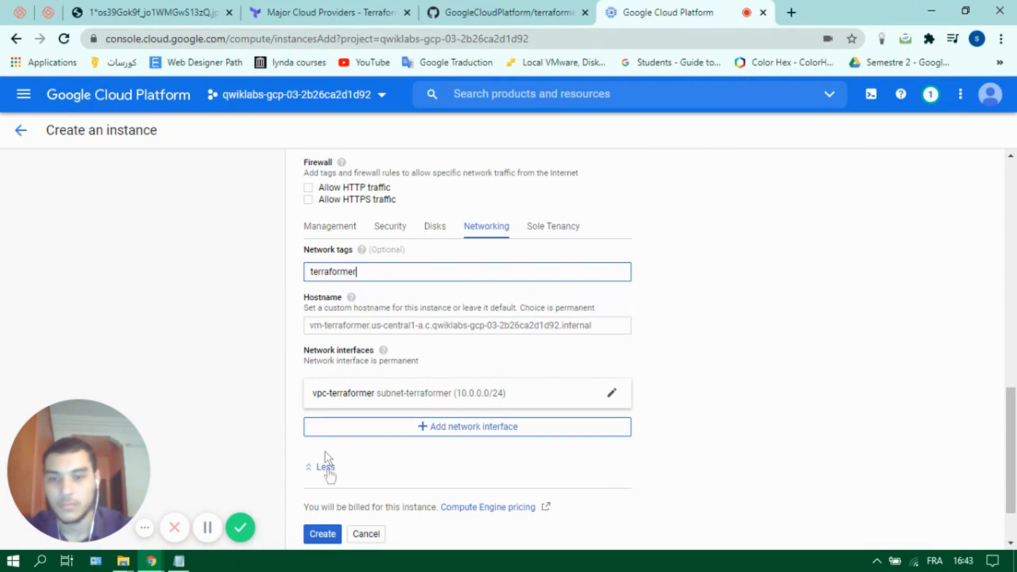
click(323, 534)
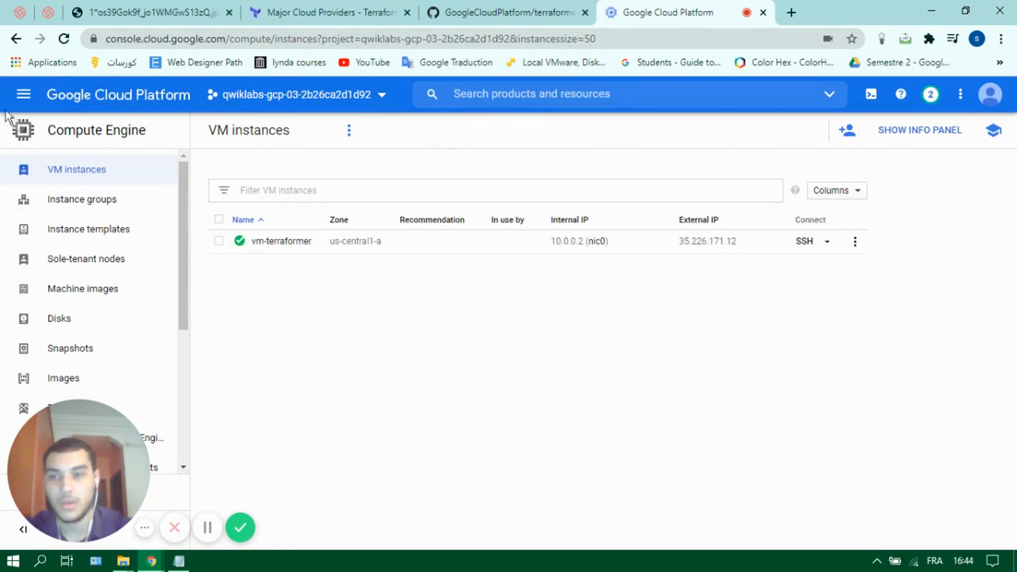
- Go to VPC network > Firewall and start a new firewall rule
click(24, 94)
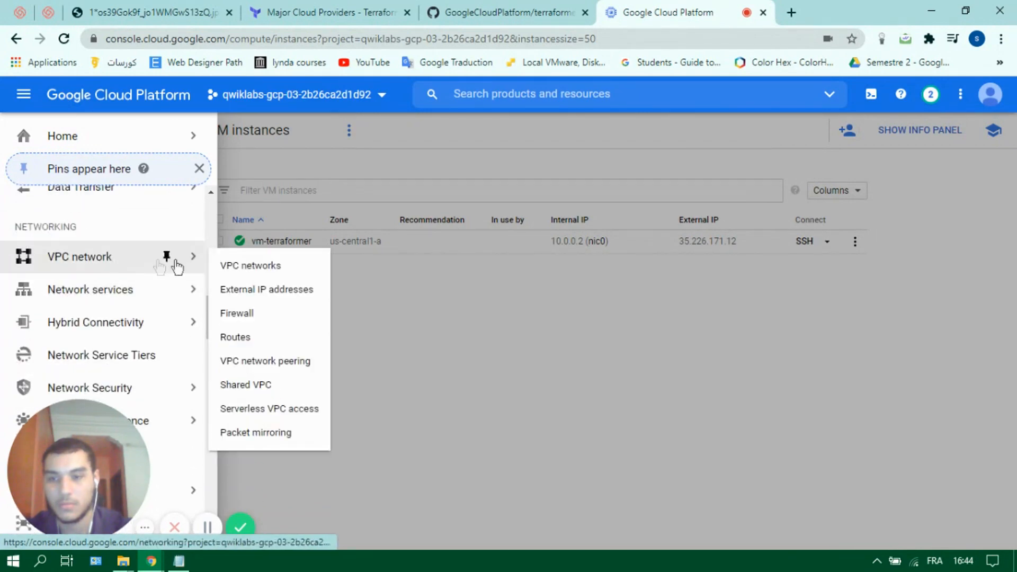
click(237, 313)
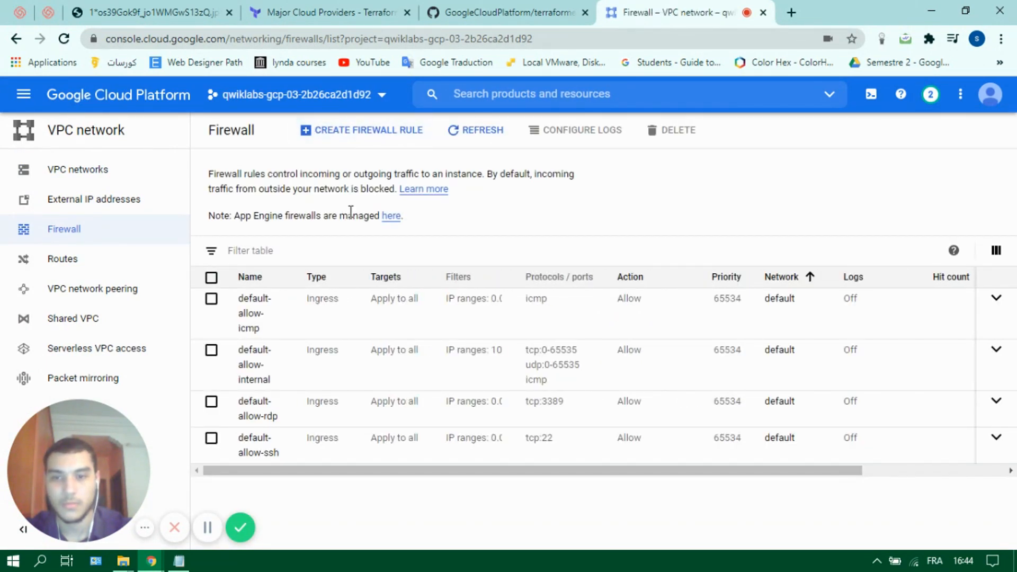
click(362, 129)
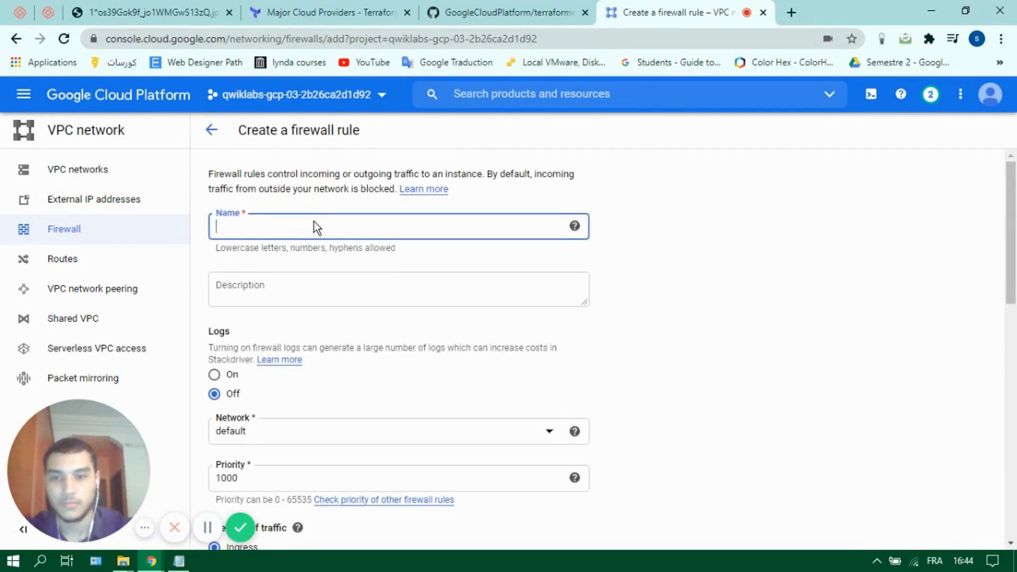
- Name the rule fw-terraformer and apply it to the vpc-terraformer network
click(398, 226)
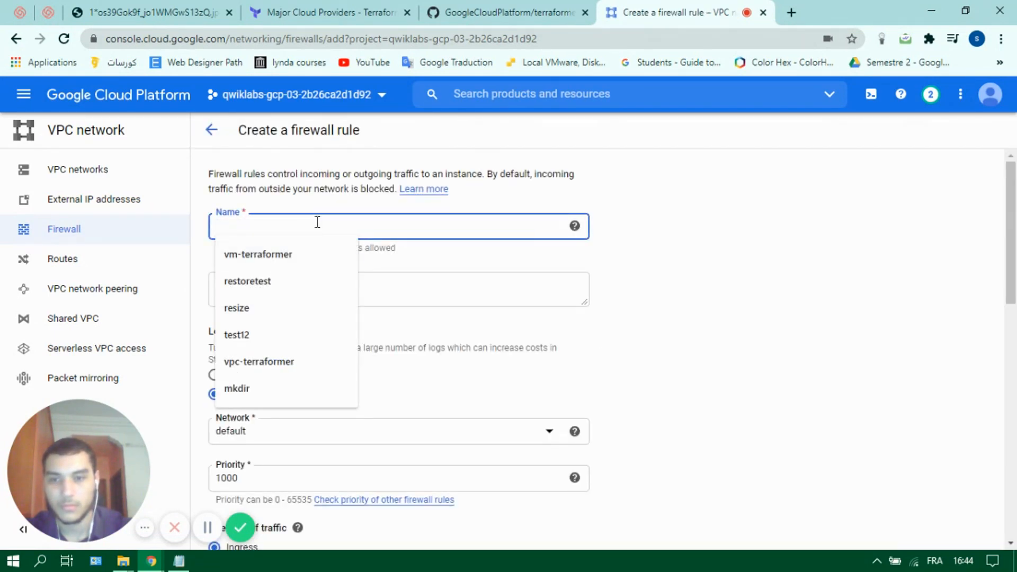
text(fw)
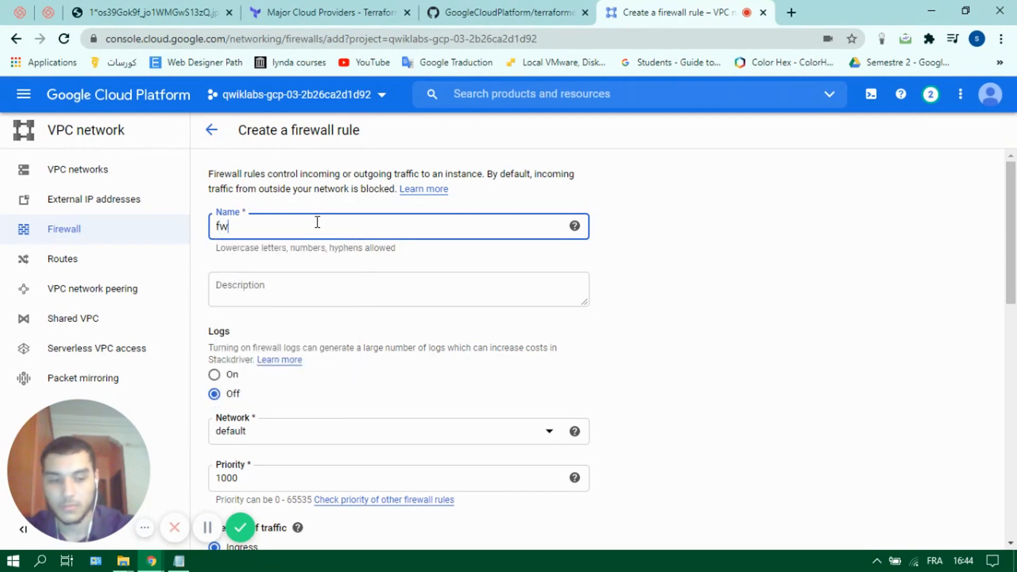
text(-terrafor)
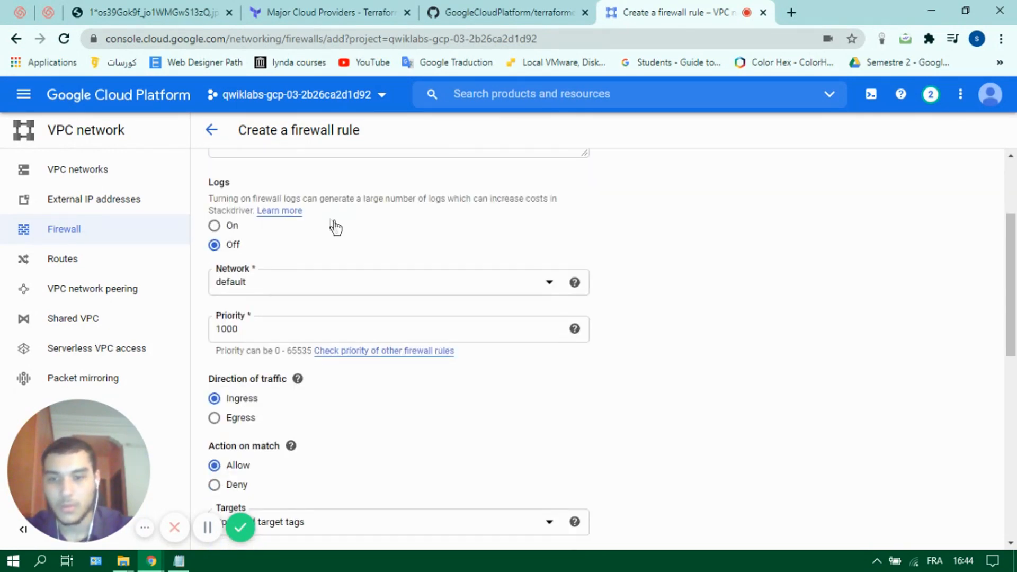
click(390, 281)
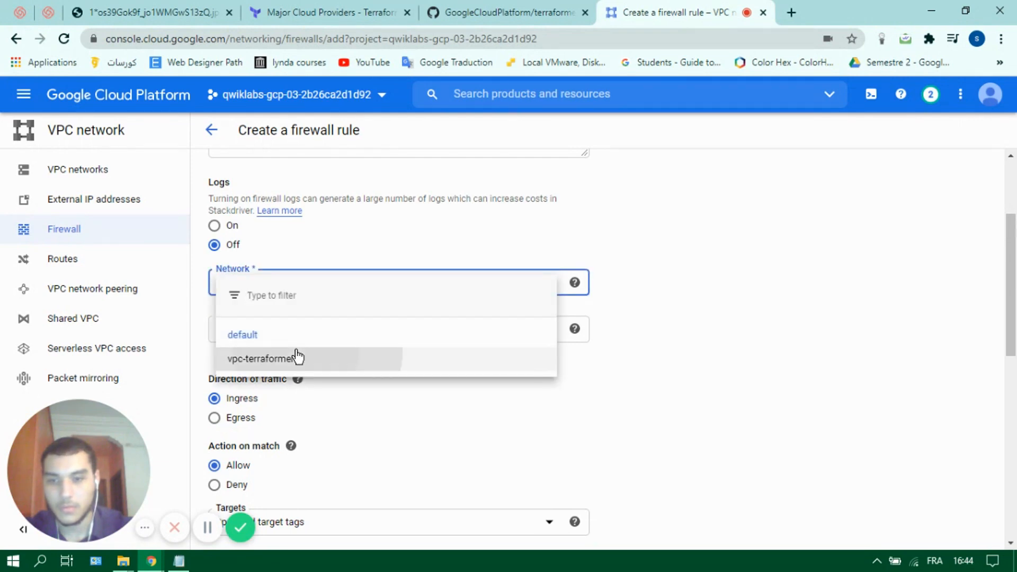
click(261, 359)
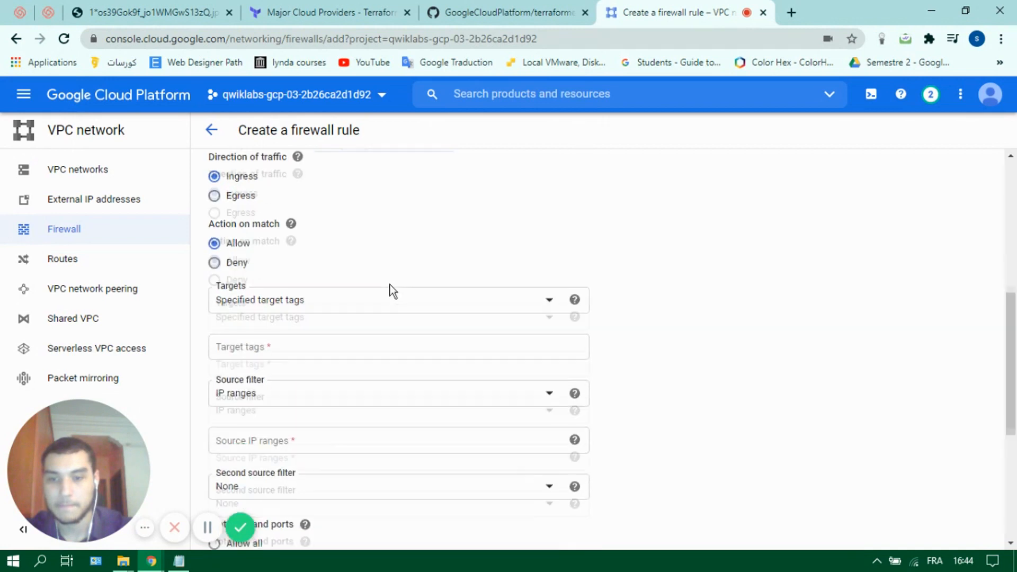
- Target tag terraformer, source 0.0.0.0/0, allow tcp 80,22, and create the rule
click(398, 346)
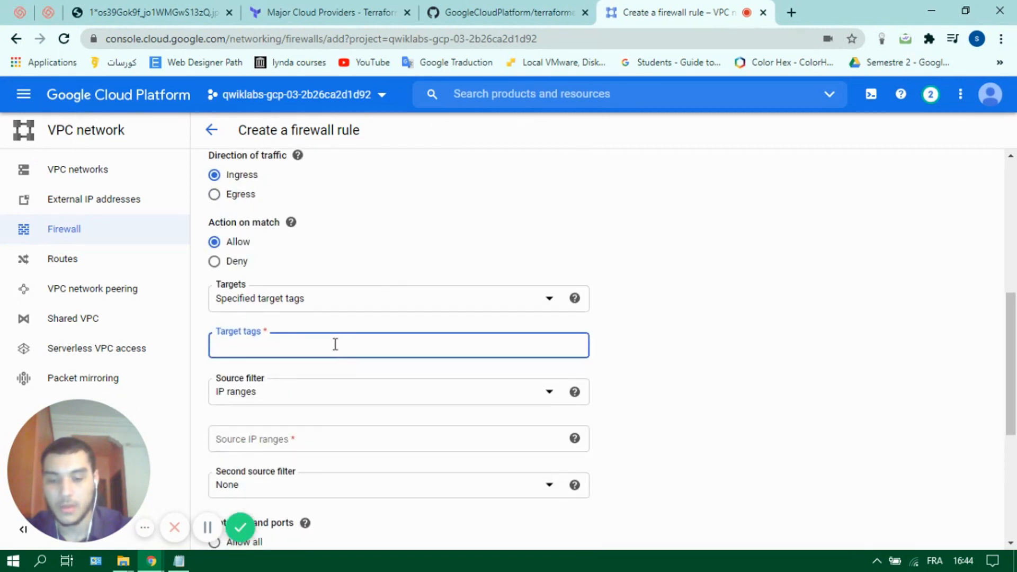
text(terraf)
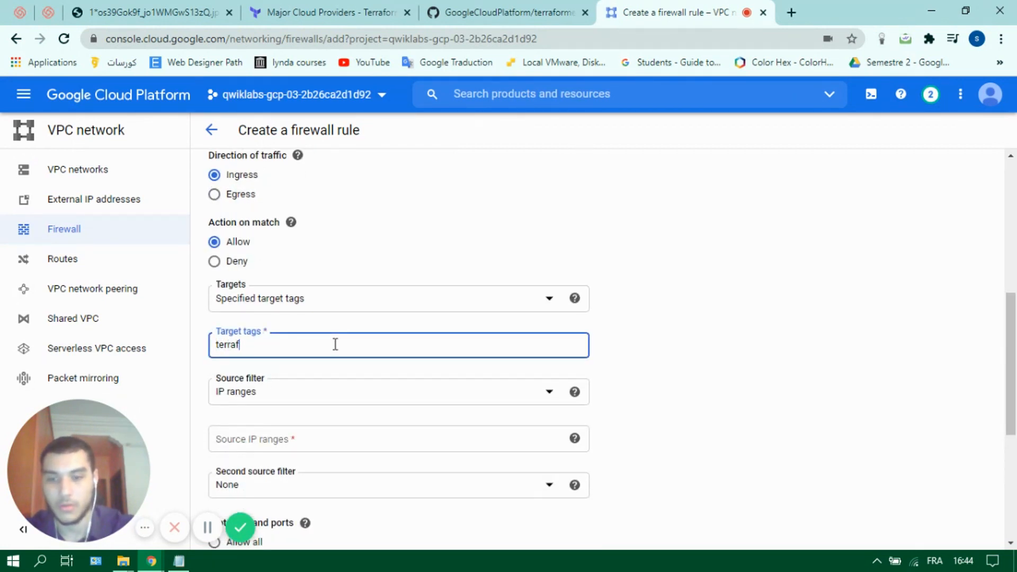
text(ormer)
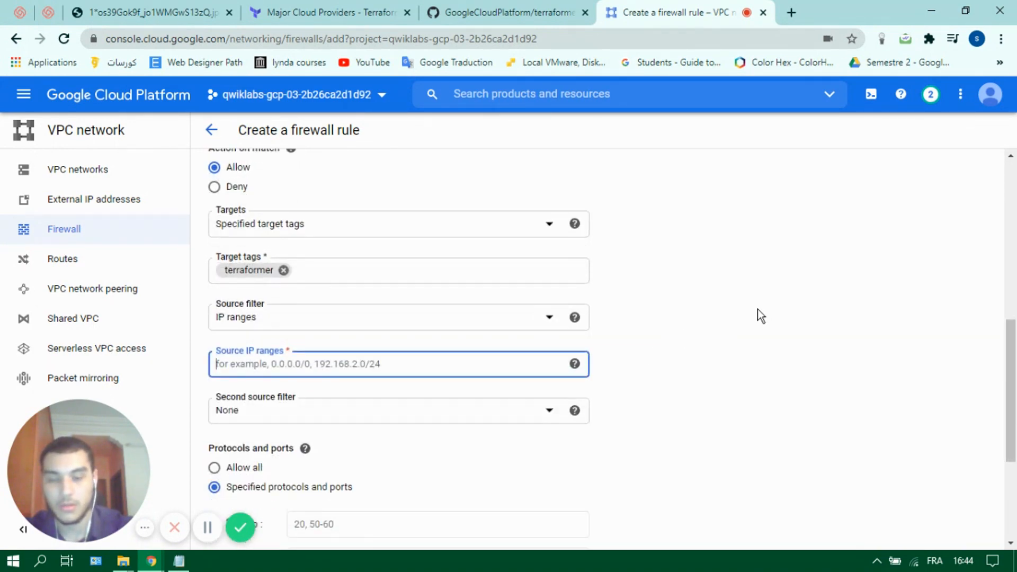
text(0.0.0.0/0)
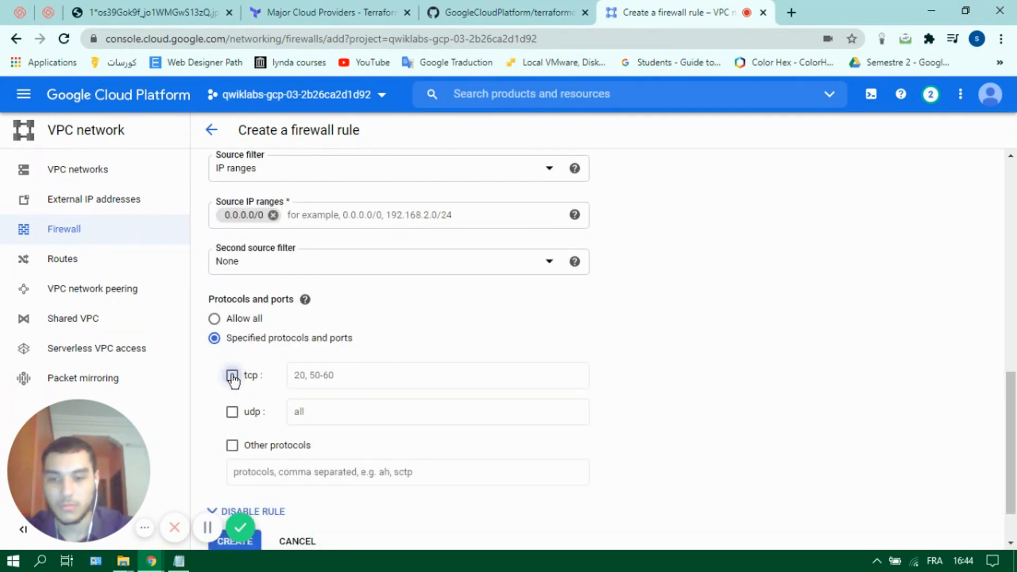
text(80,22)
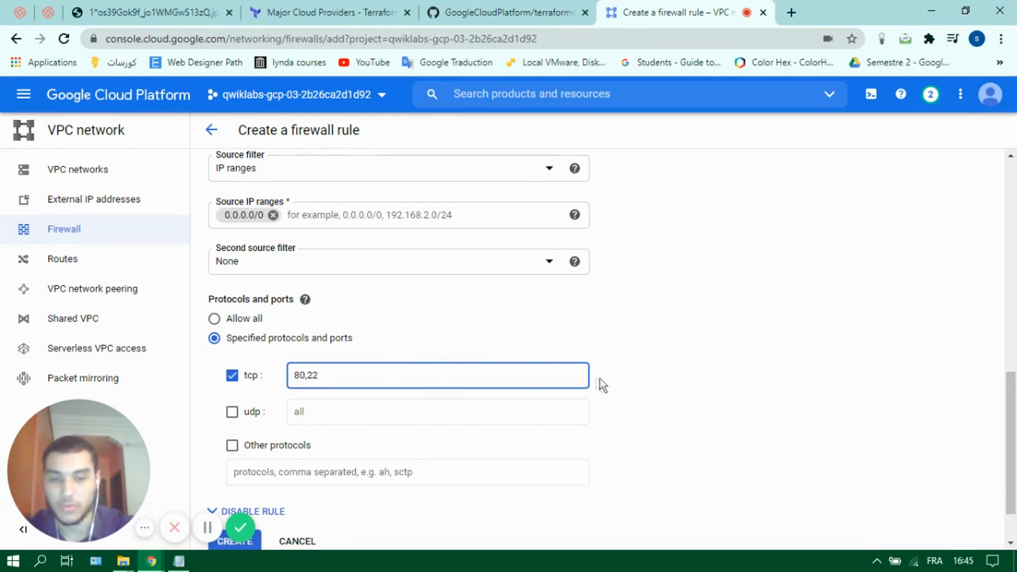
click(234, 541)
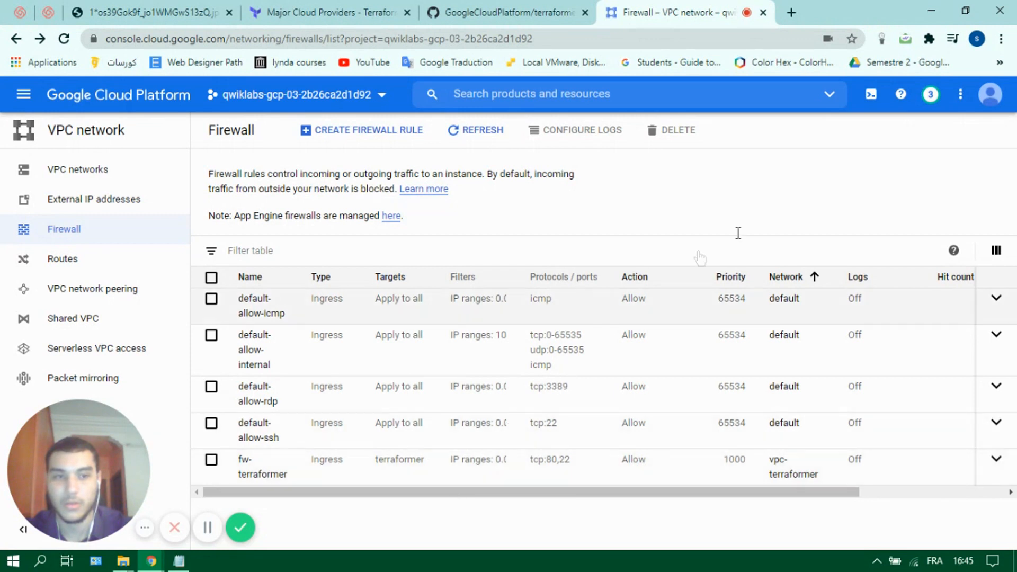
mouse_move(871, 94)
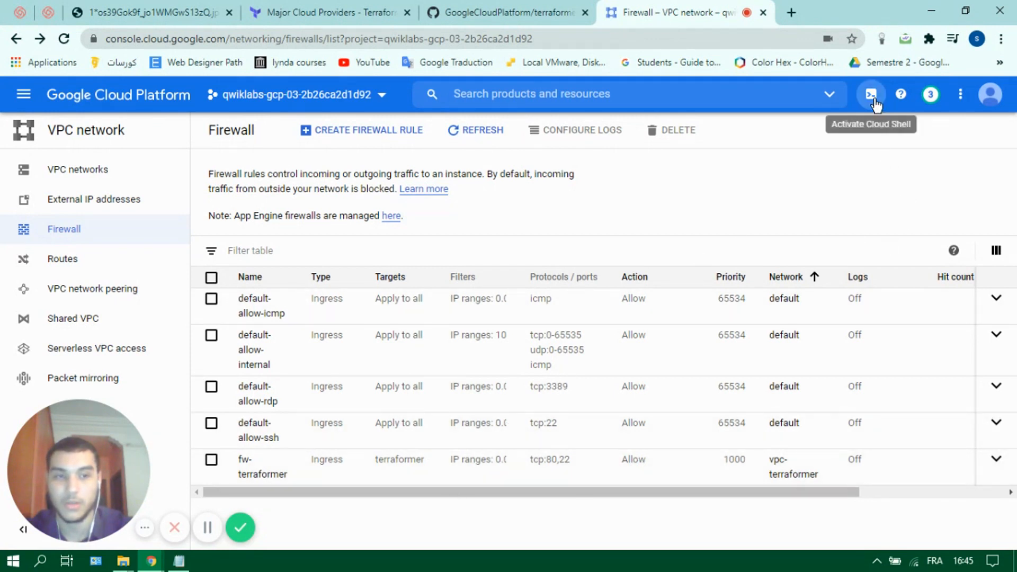
- Activate Cloud Shell to get a terminal for the terraformer import command
click(871, 95)
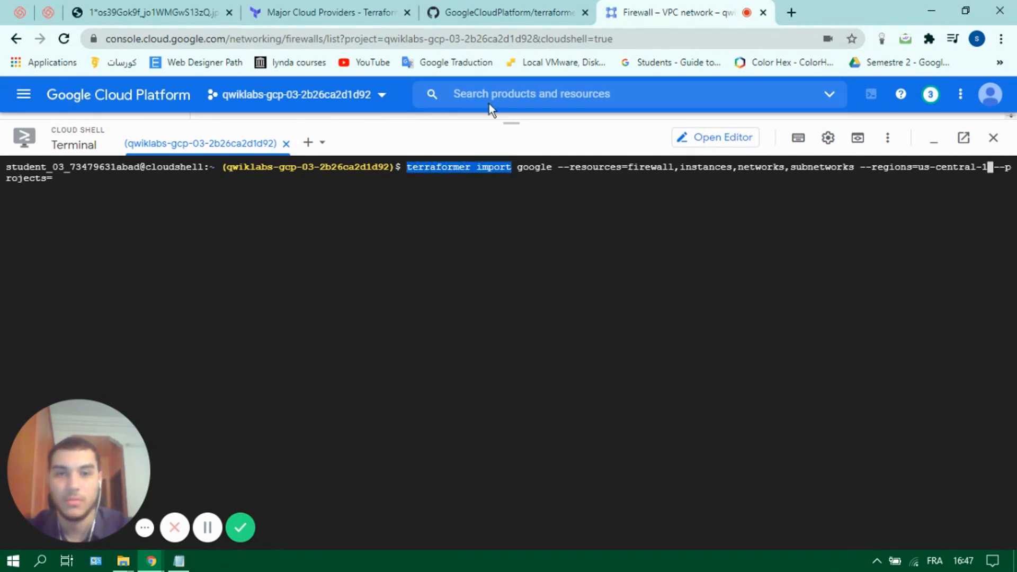
- Scroll terraformer's GitHub README to the supported GCP services list, then return to Cloud Shell
click(506, 12)
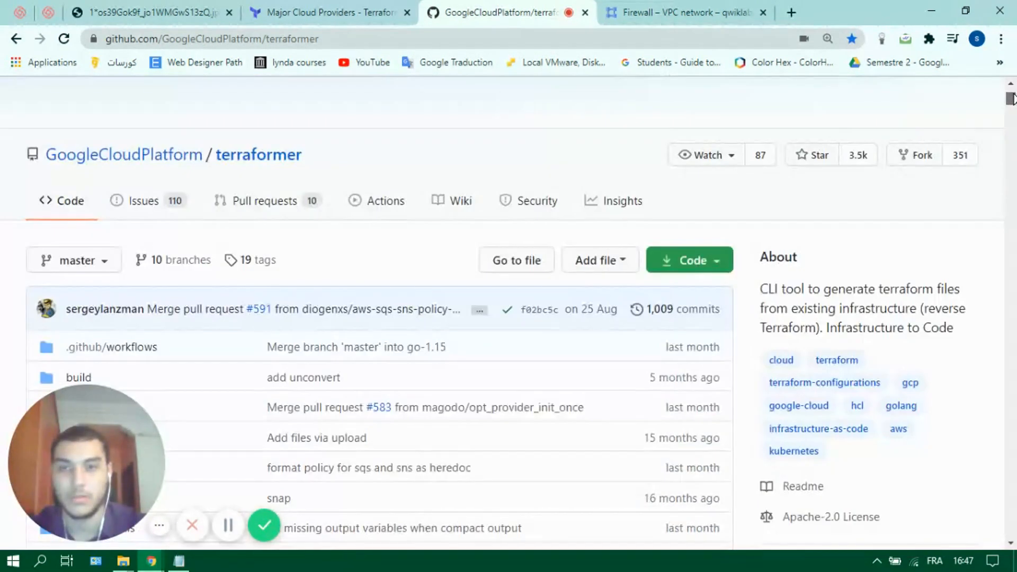
scroll(down, 3)
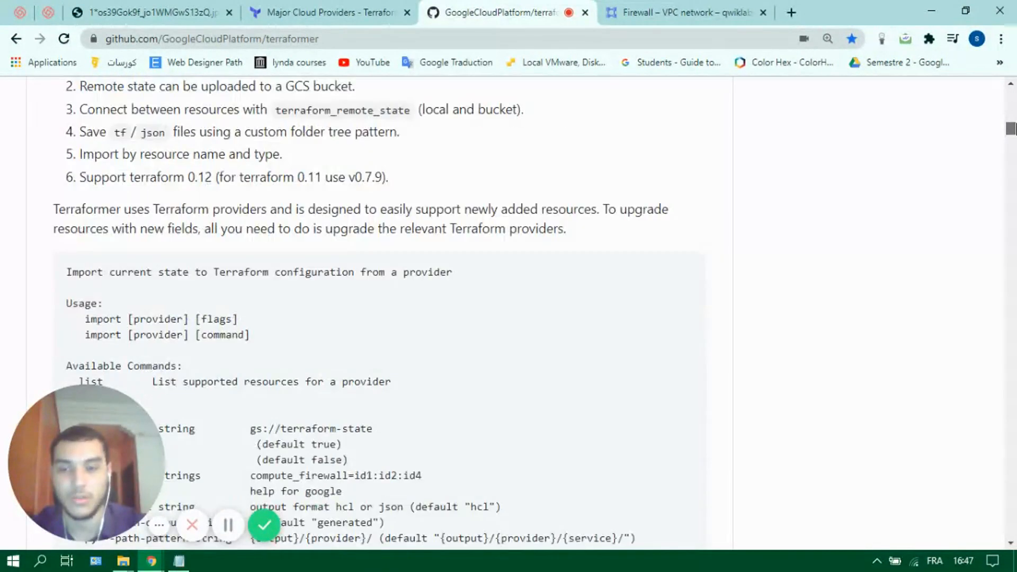
scroll(down, 3)
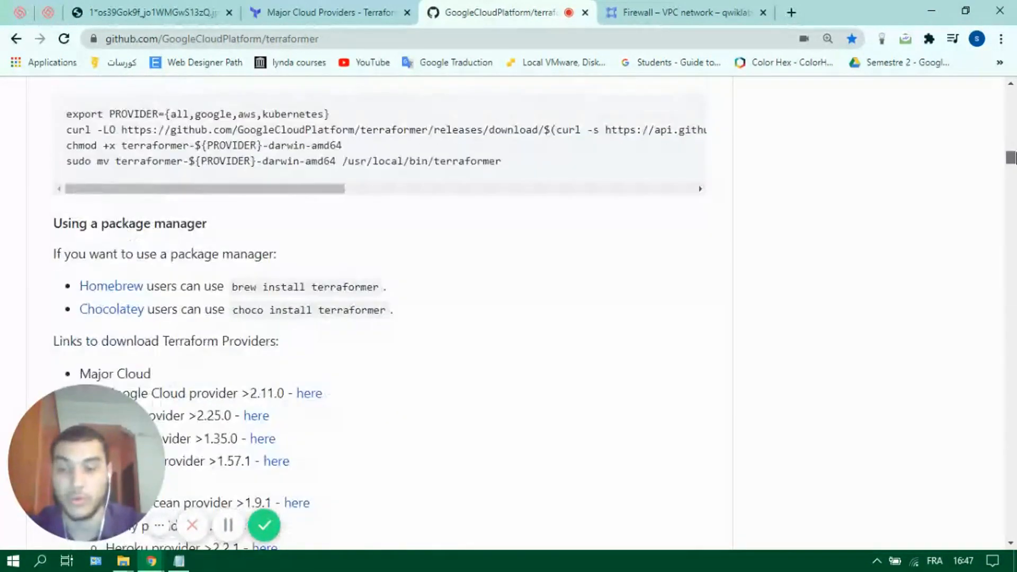
scroll(down, 3)
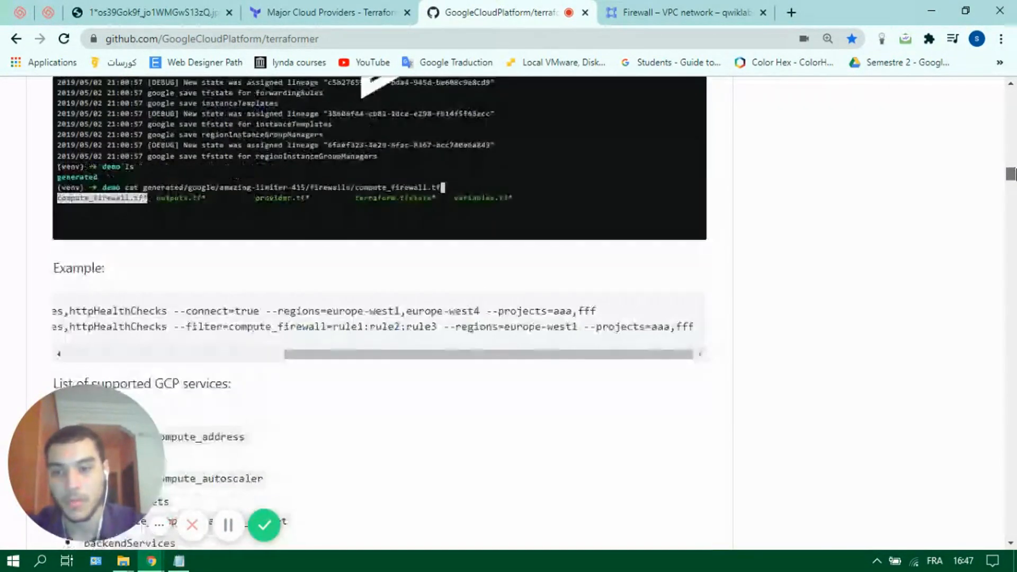
scroll(down, 3)
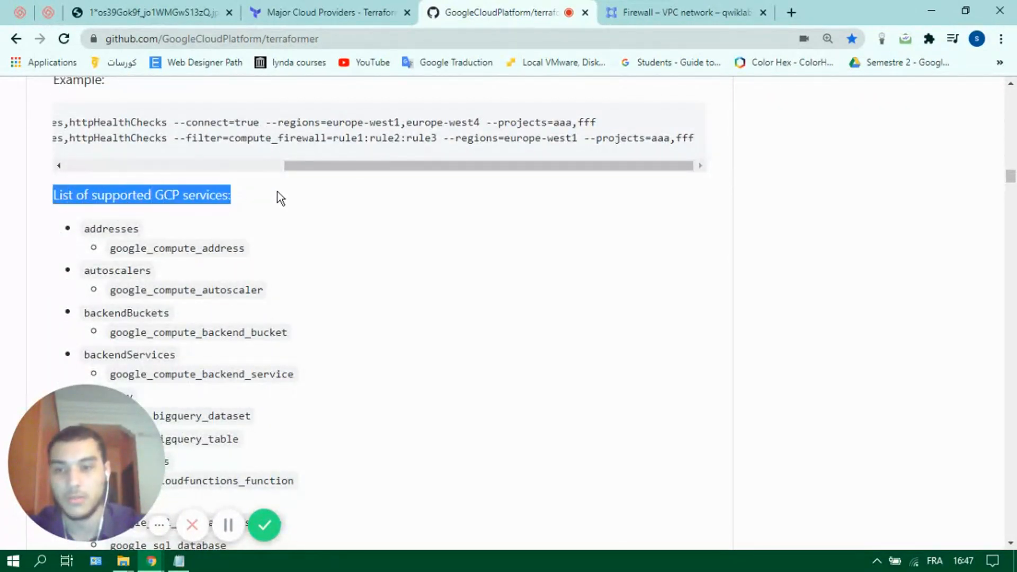
scroll(down, 3)
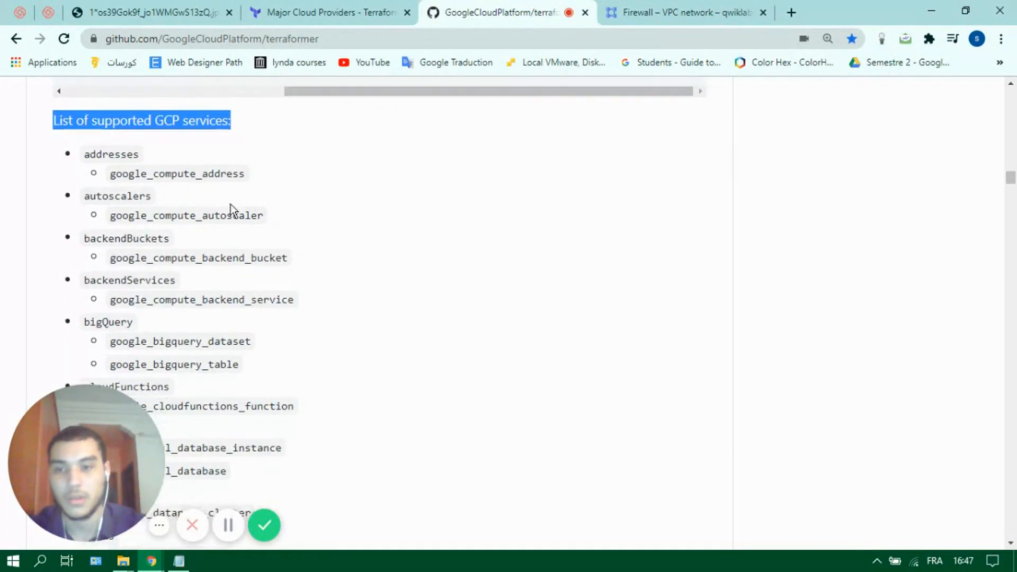
scroll(down, 3)
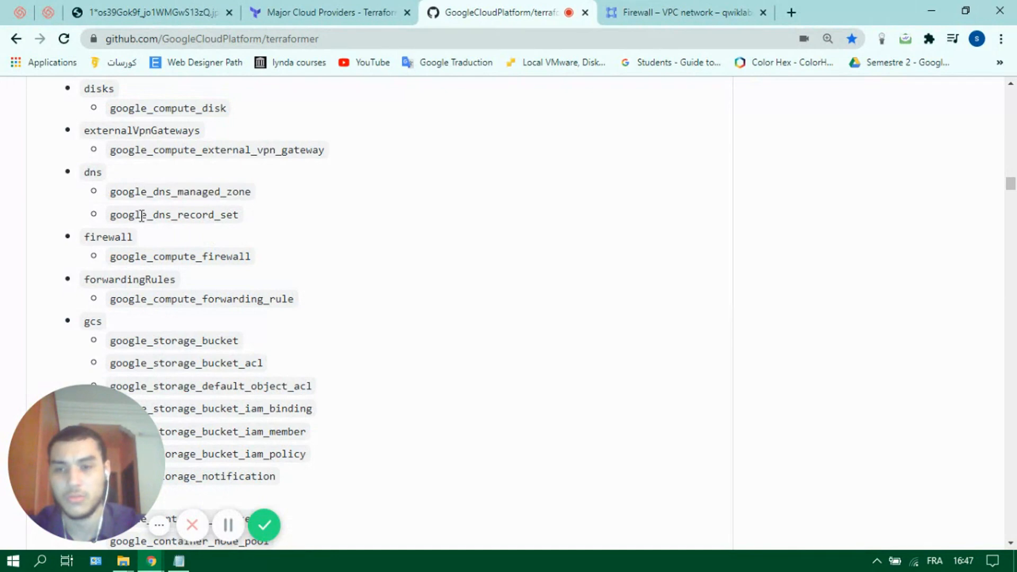
scroll(down, 3)
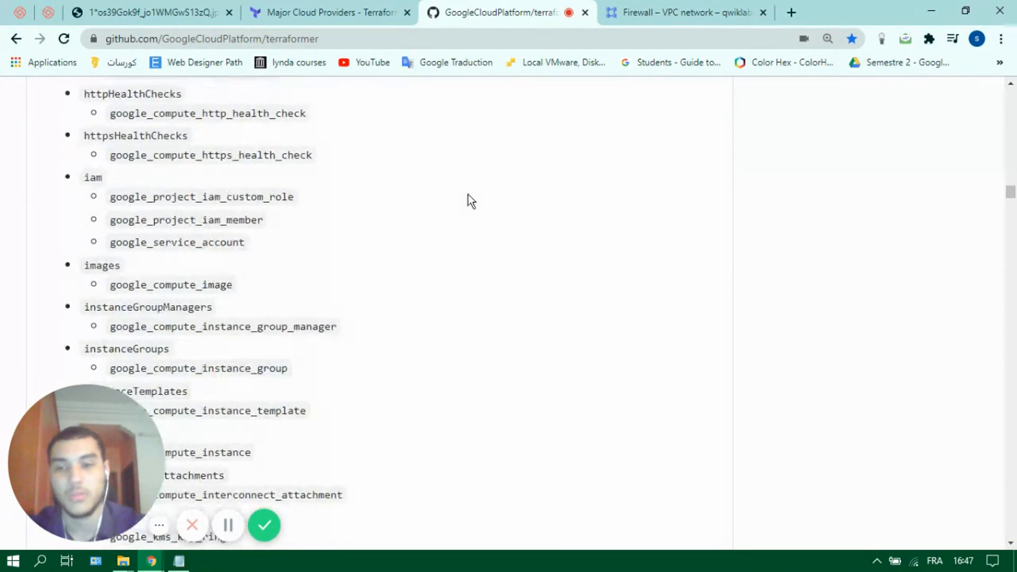
scroll(down, 3)
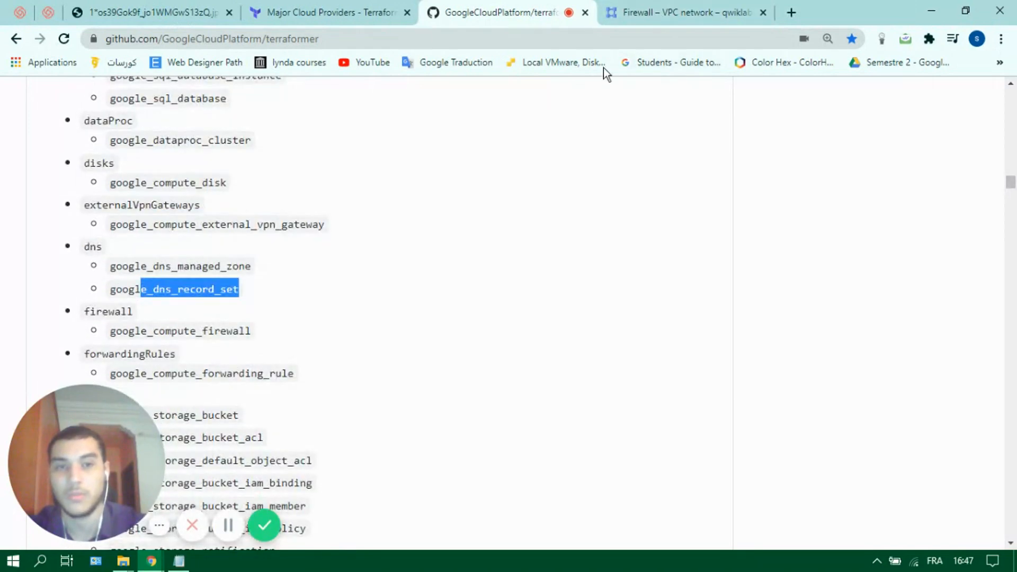
click(681, 12)
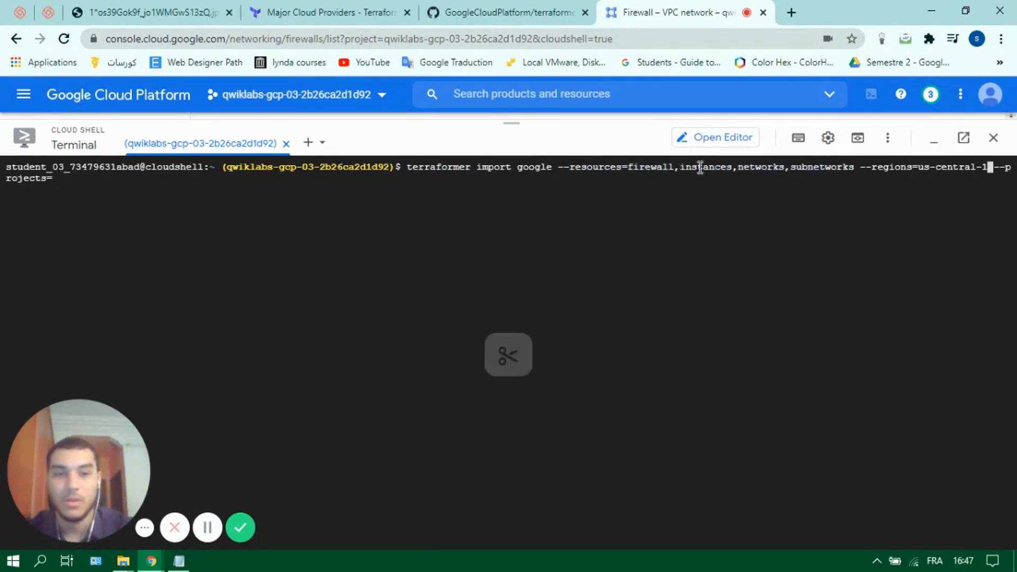
- Run terraformer import google for firewall, instances, networks, subnetworks with --regions=us-central1
double_click(757, 167)
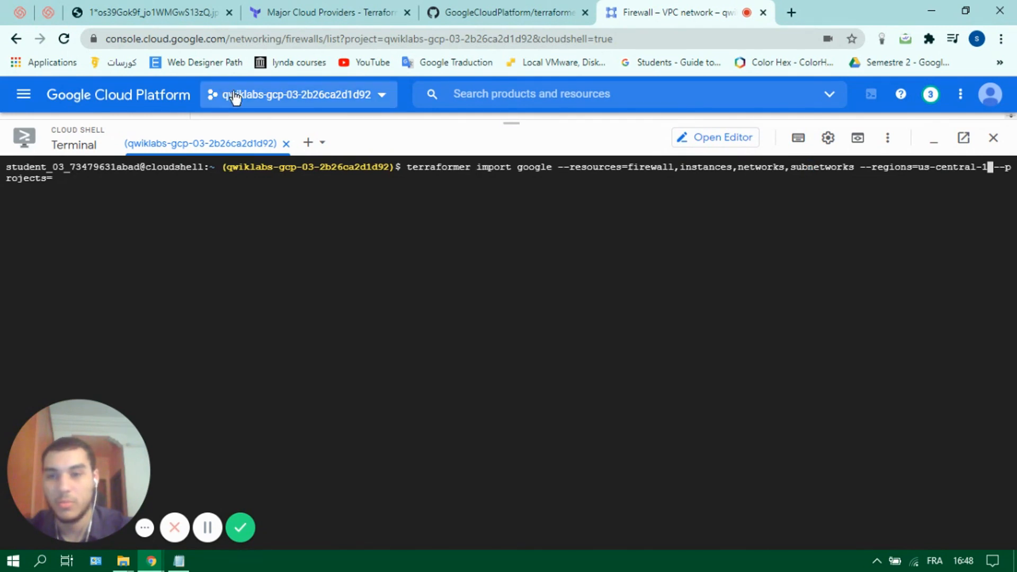
click(297, 94)
text(qwiklabs-gcp-03-2b26ca2d1d92)
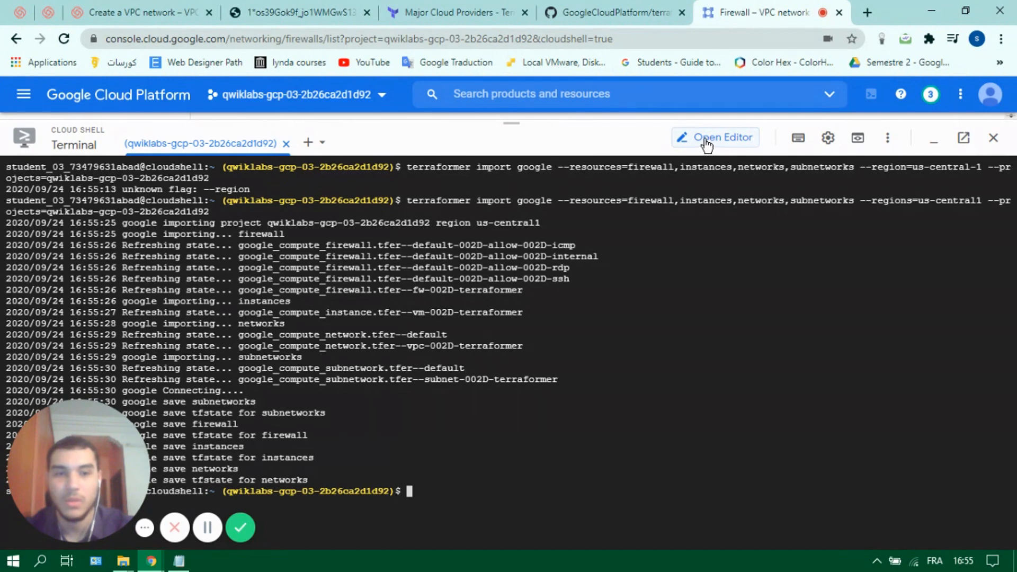
- In Cloud Shell Editor, open generated/google/project/instances/us-central1/compute_instance.tf
click(715, 137)
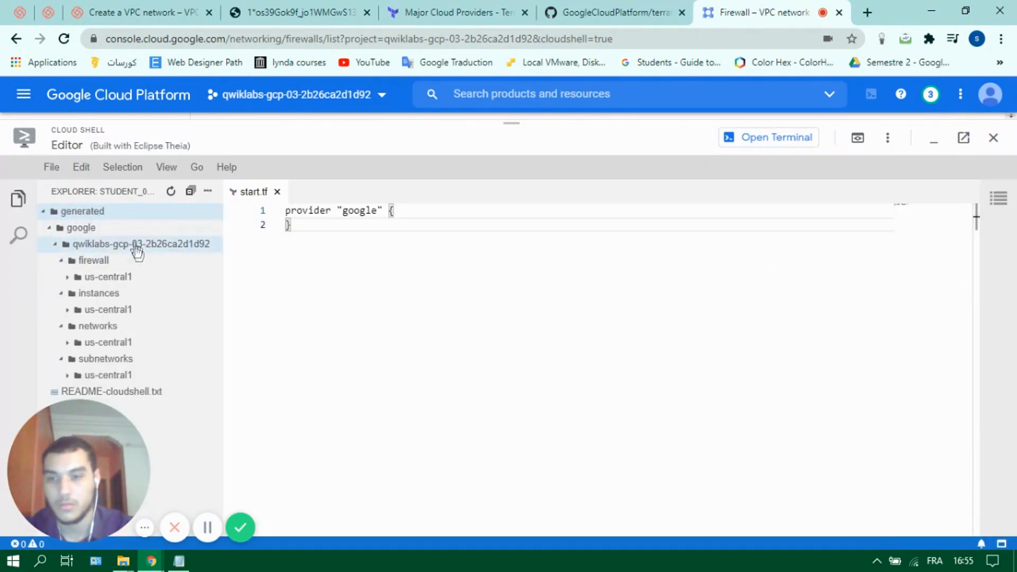
click(141, 244)
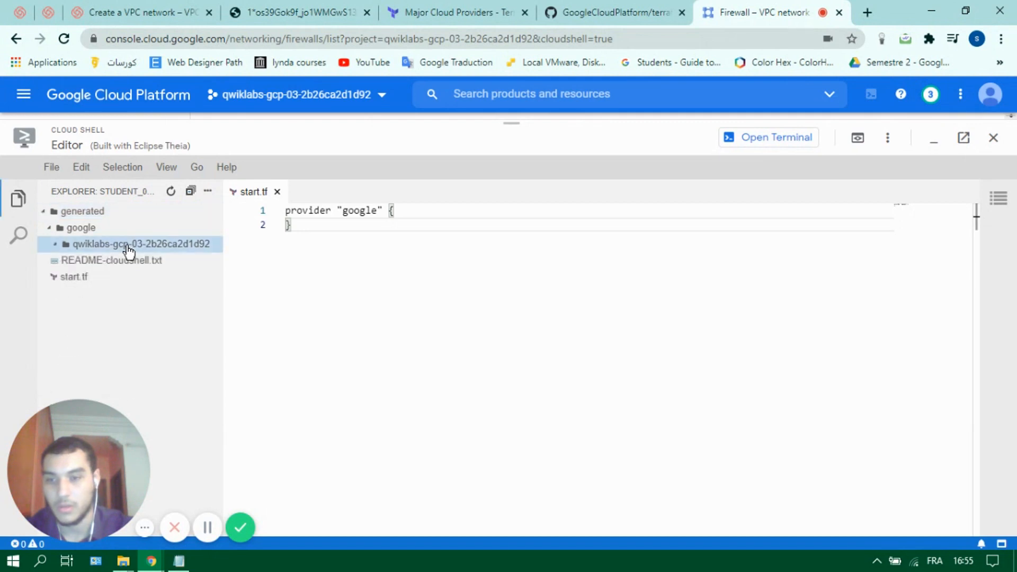
click(141, 243)
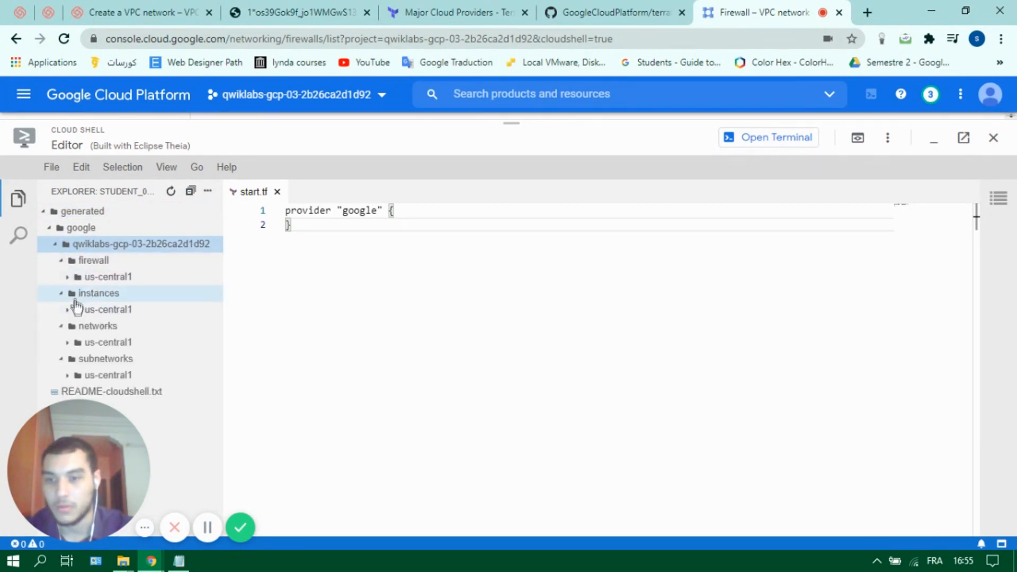
click(108, 310)
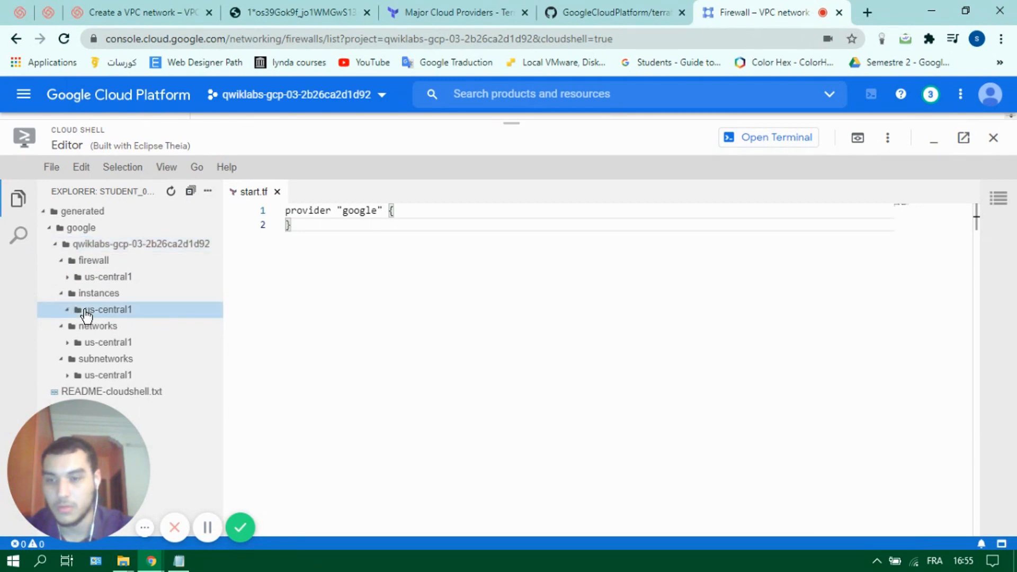
click(107, 310)
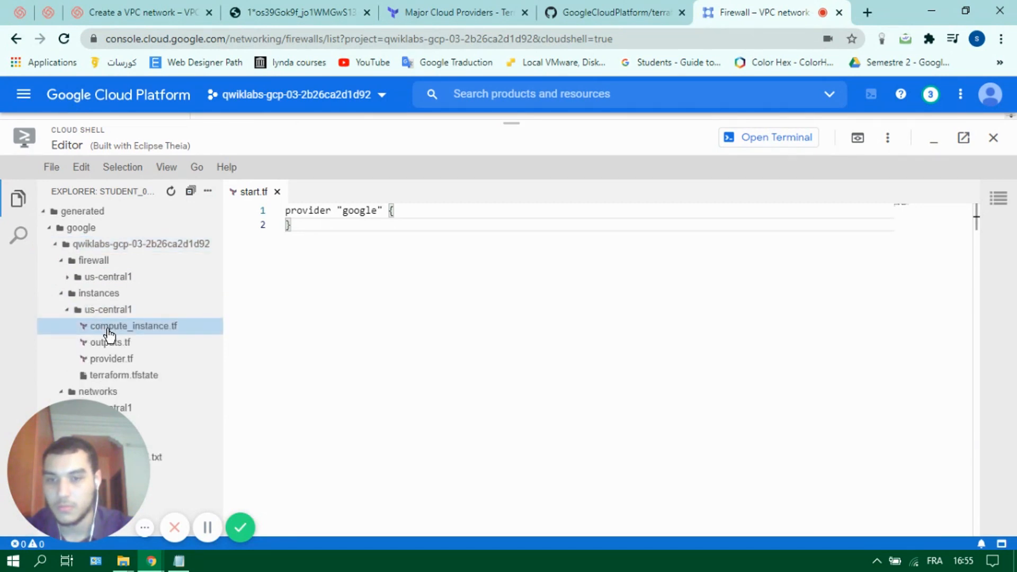
click(133, 326)
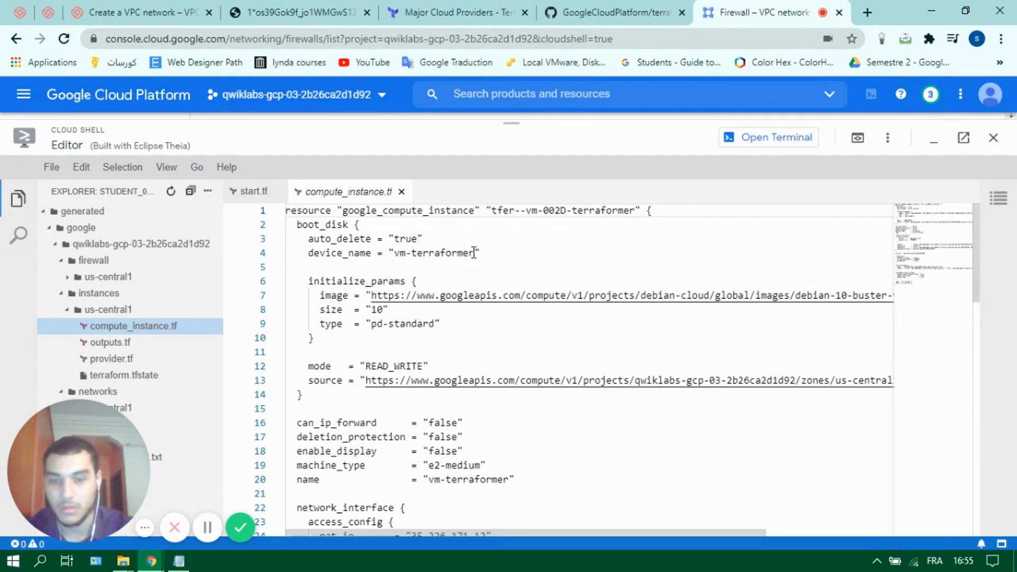
double_click(443, 254)
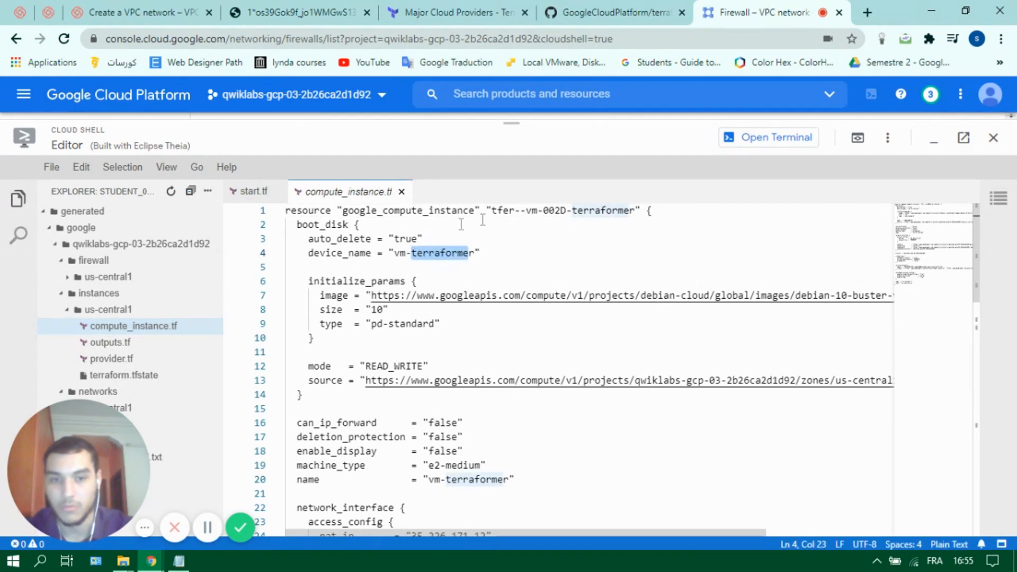
scroll(down, 3)
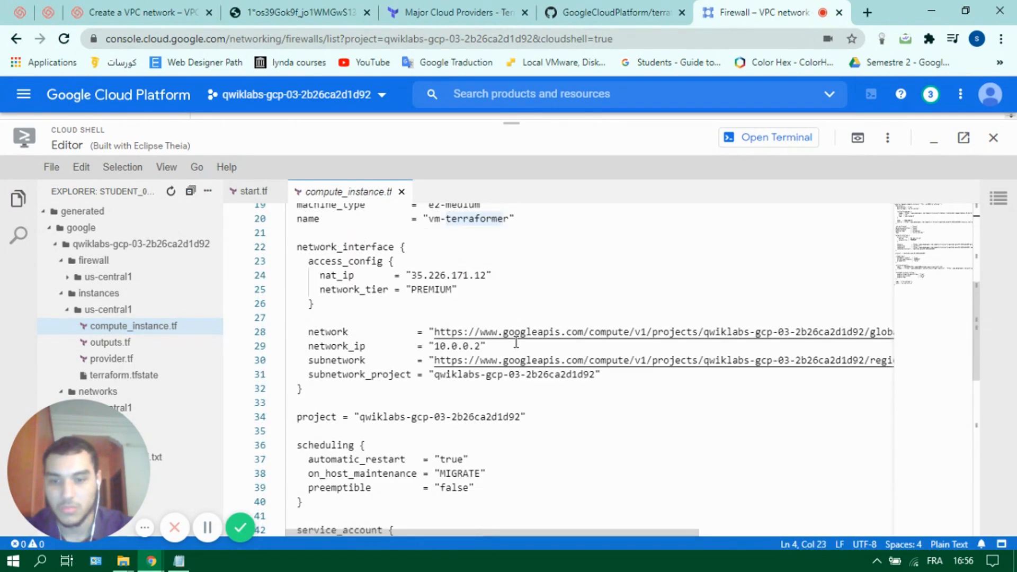
scroll(down, 3)
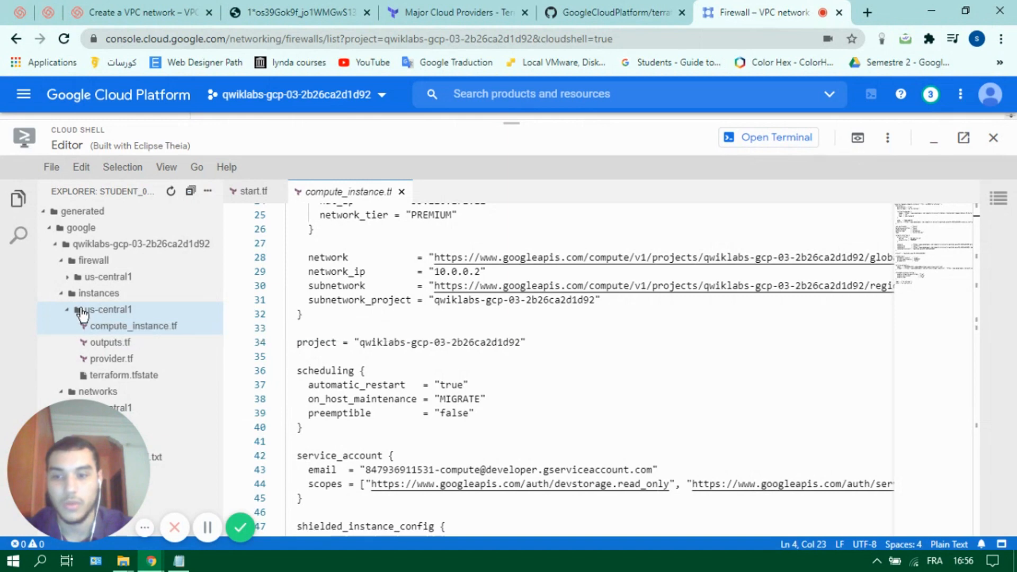
click(133, 326)
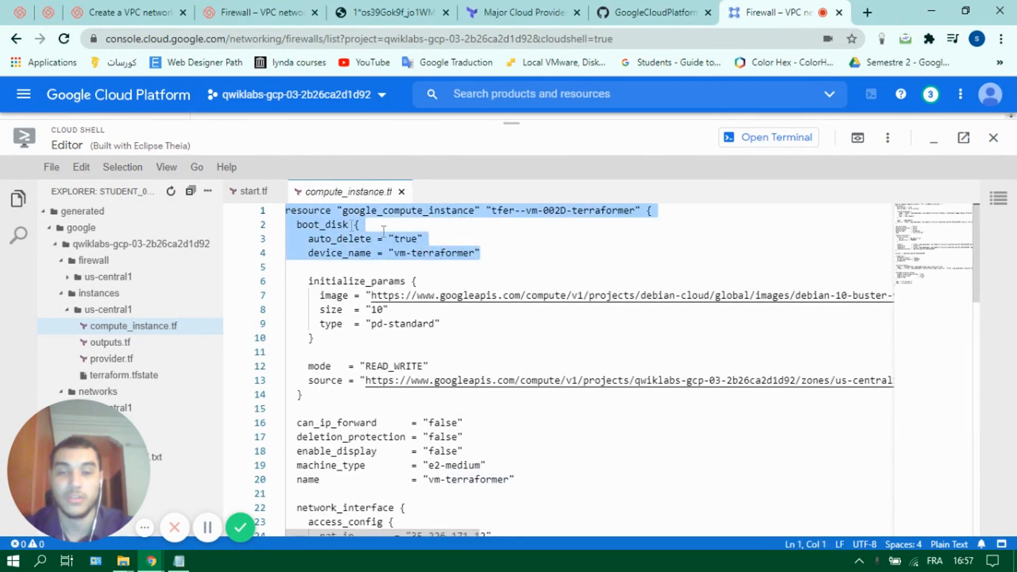
click(533, 252)
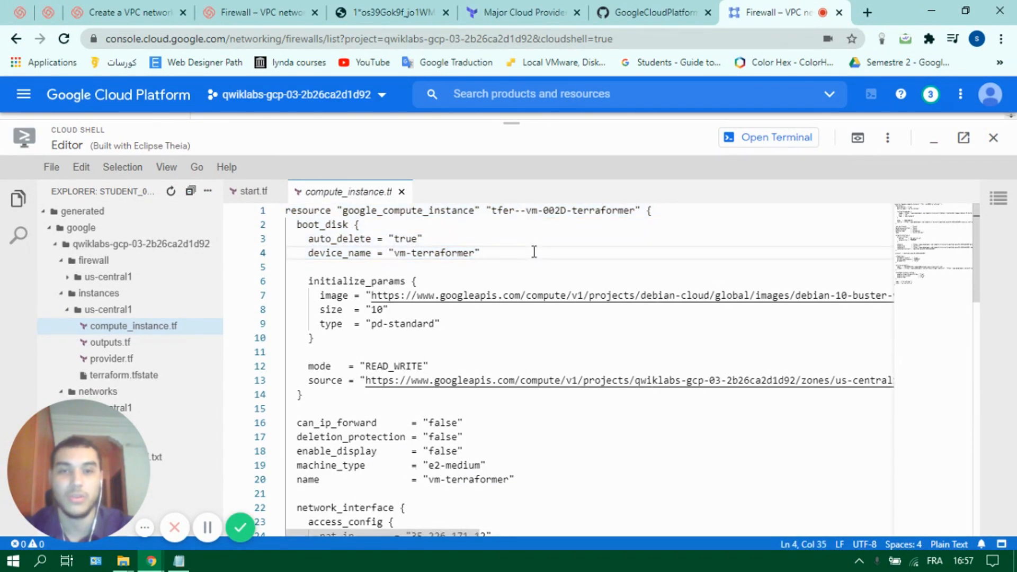